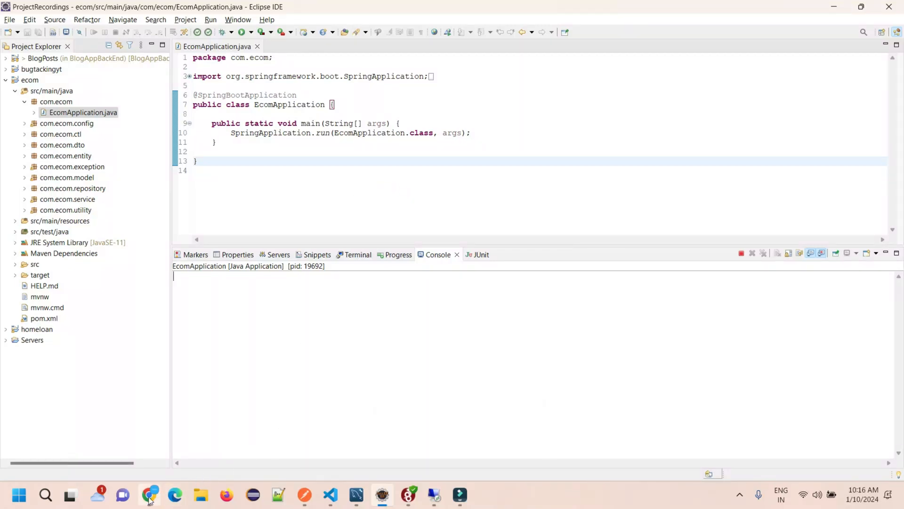
# Step: Bring up the Codebun article on the 'Current request is not a multipart request' error and select its title
pyautogui.click(149, 494)
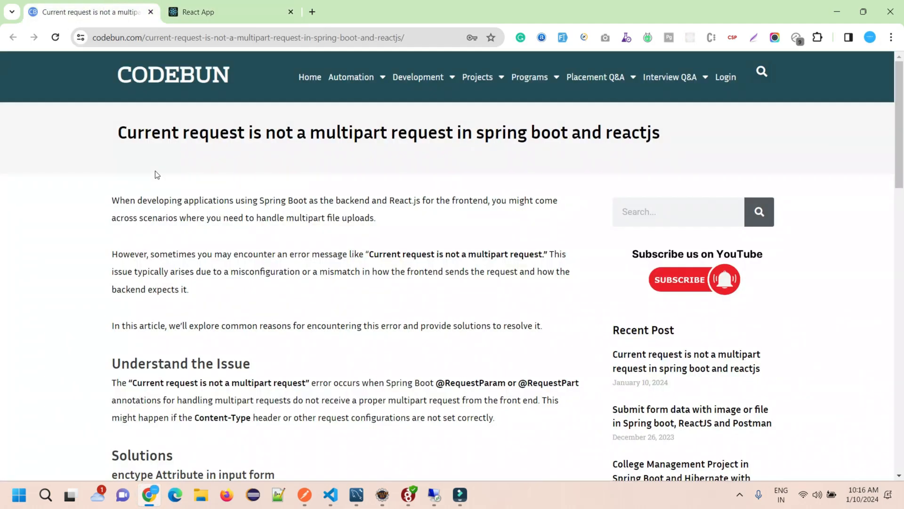
pyautogui.moveTo(117, 132); pyautogui.dragTo(454, 132)
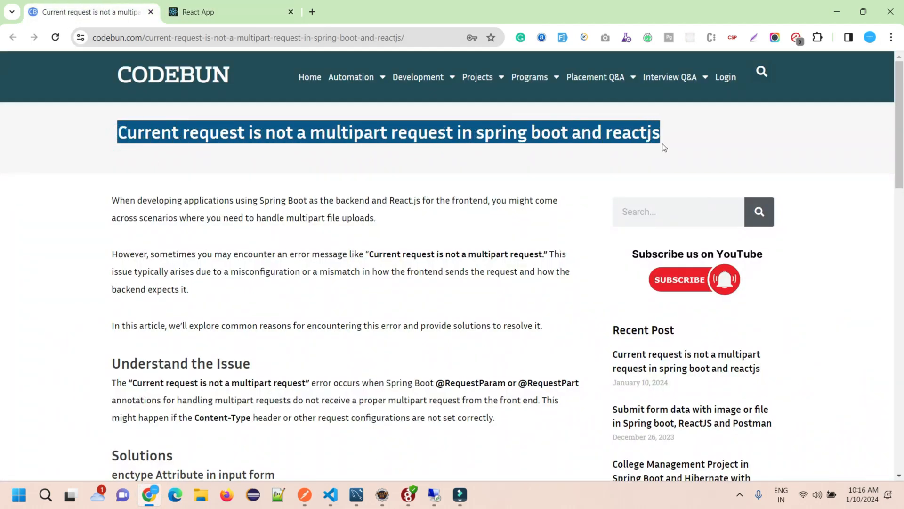
# Step: Sign in to the E-Commerce React app as Admin, which is rejected as 'Not a valid User'
pyautogui.click(231, 11)
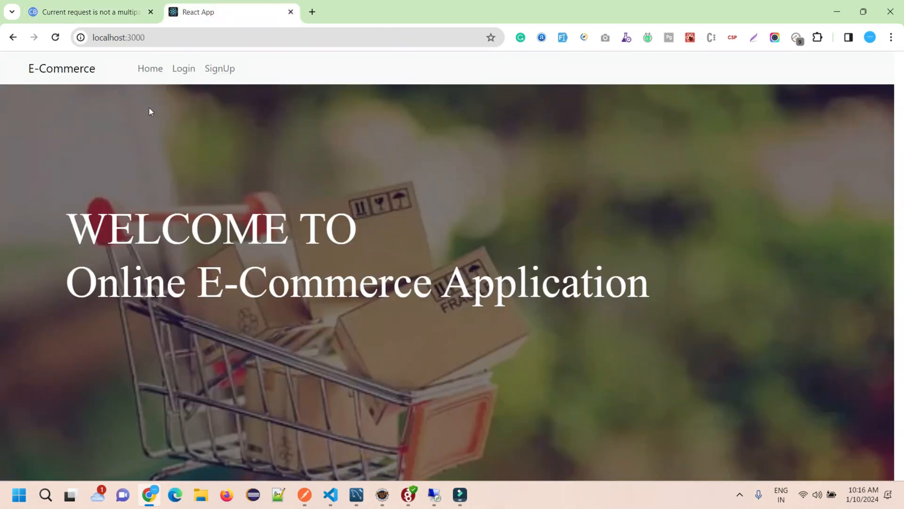
pyautogui.click(184, 68)
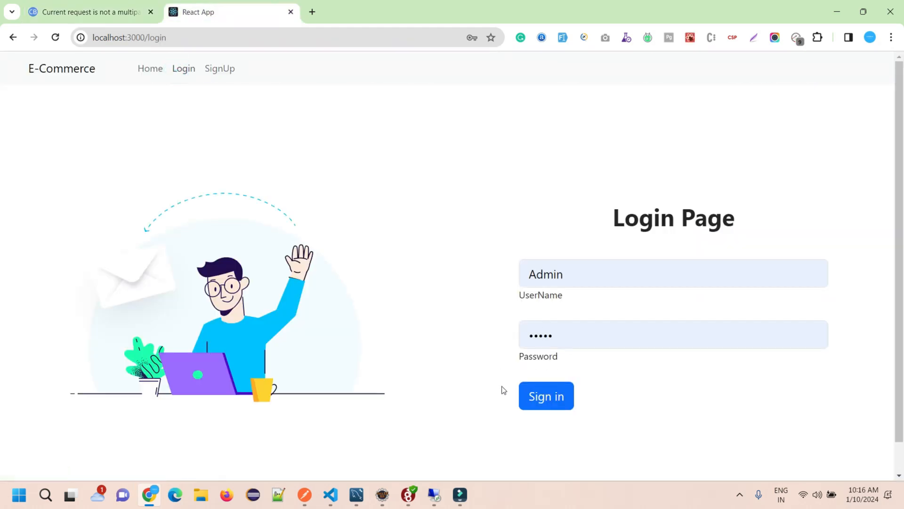
pyautogui.click(545, 396)
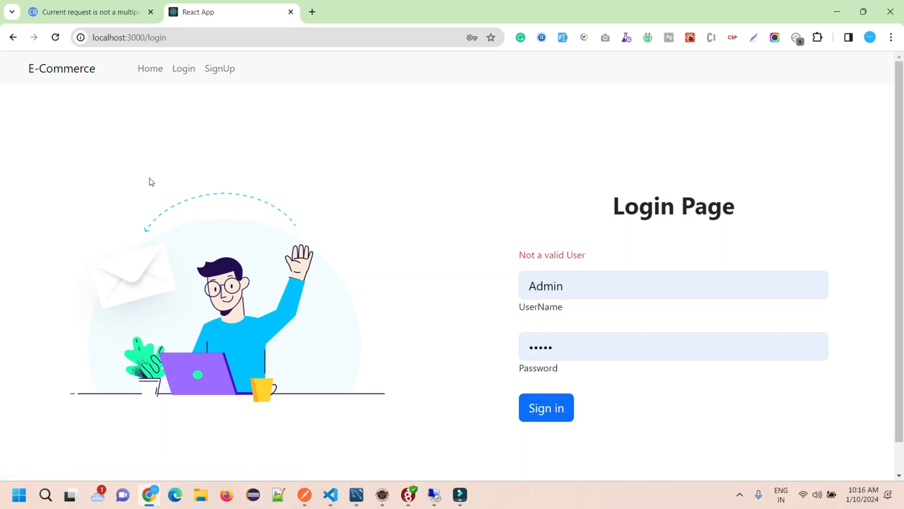
pyautogui.click(672, 346)
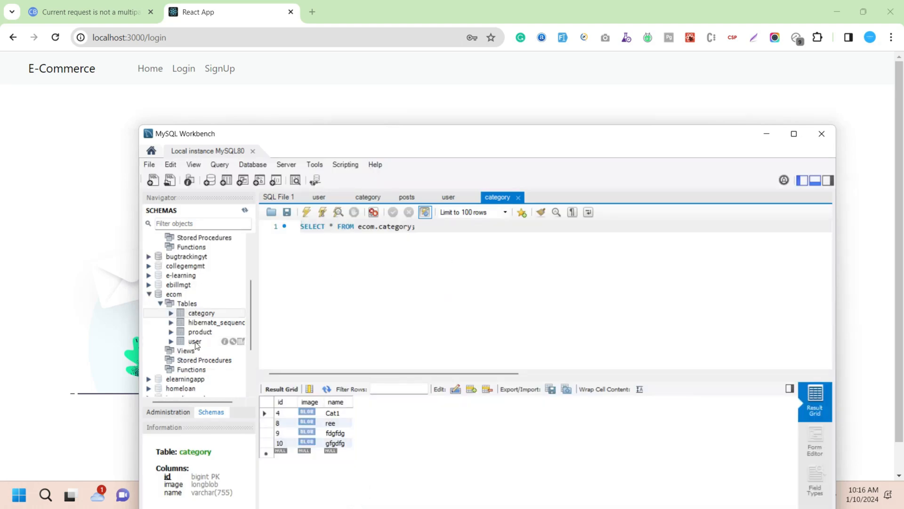
# Step: View the stored rows of the ecom user table with Select Rows - Limit 100
pyautogui.rightClick(195, 341)
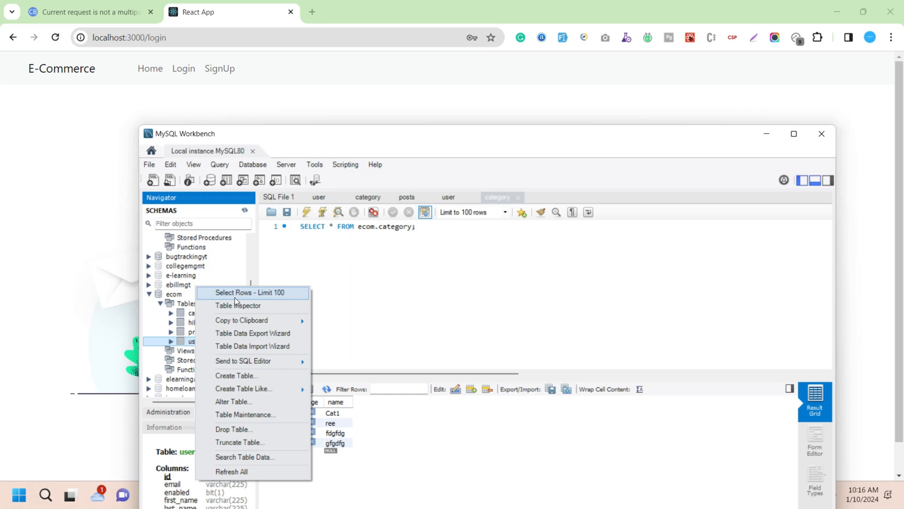
pyautogui.click(251, 292)
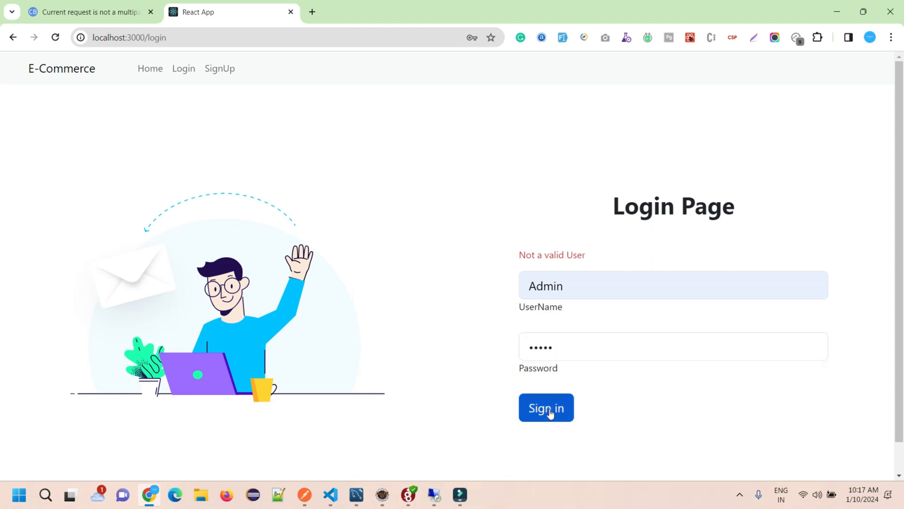
# Step: Sign in as Admin and start a new category named Test on the Add Categories page
pyautogui.click(546, 407)
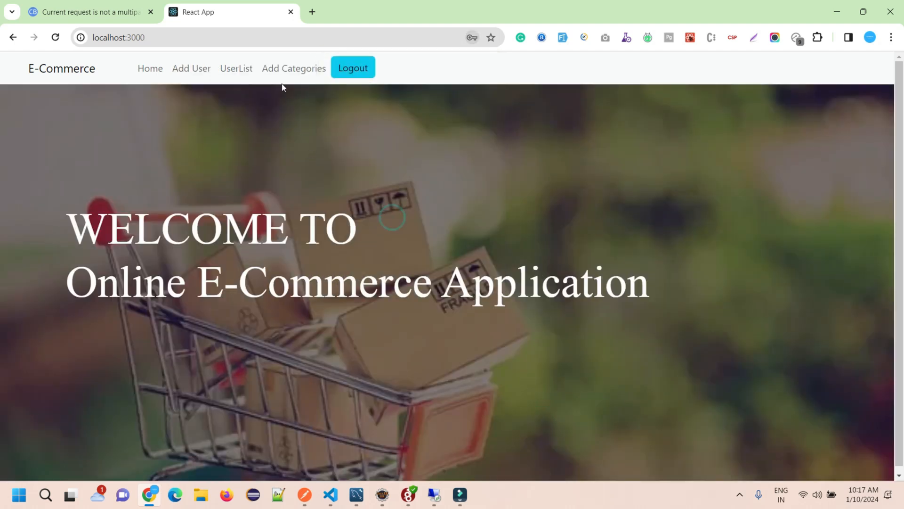
pyautogui.click(294, 68)
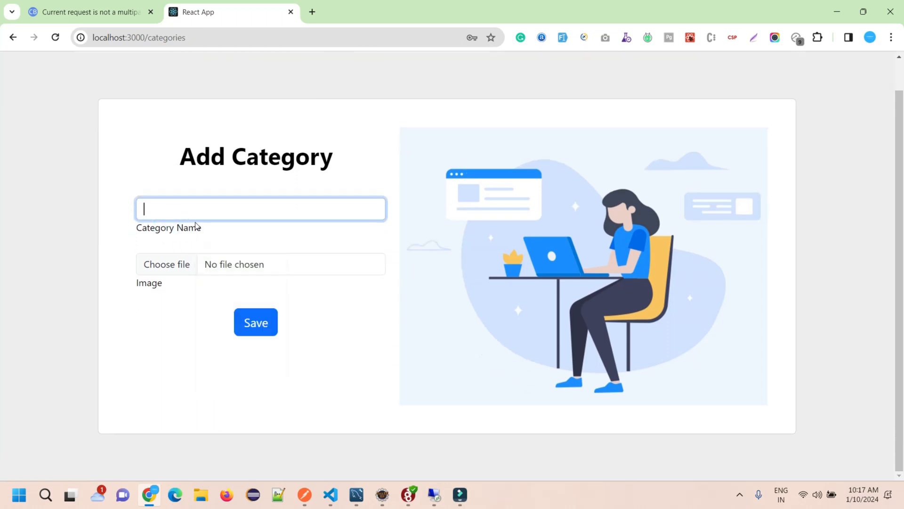
pyautogui.write('Test')
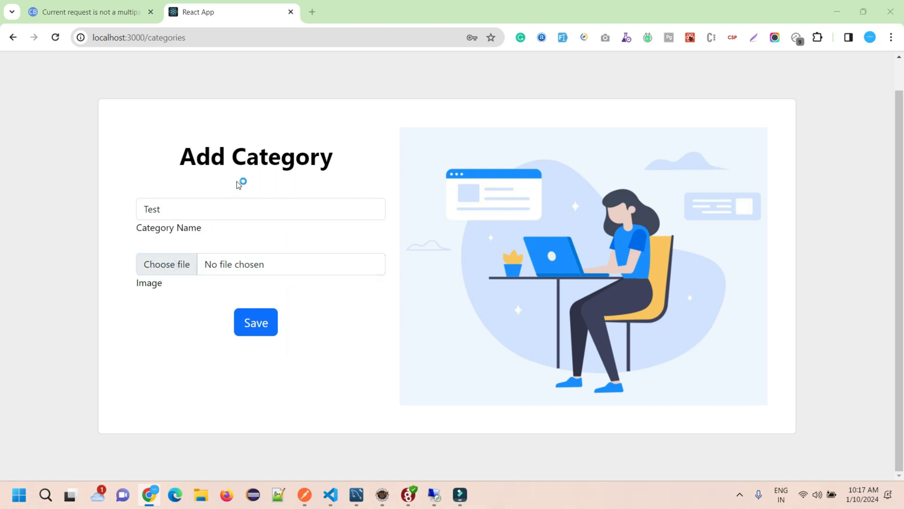
# Step: Attach the Pollock_to_Hussey.jpg image to the Test category and save it
pyautogui.click(166, 263)
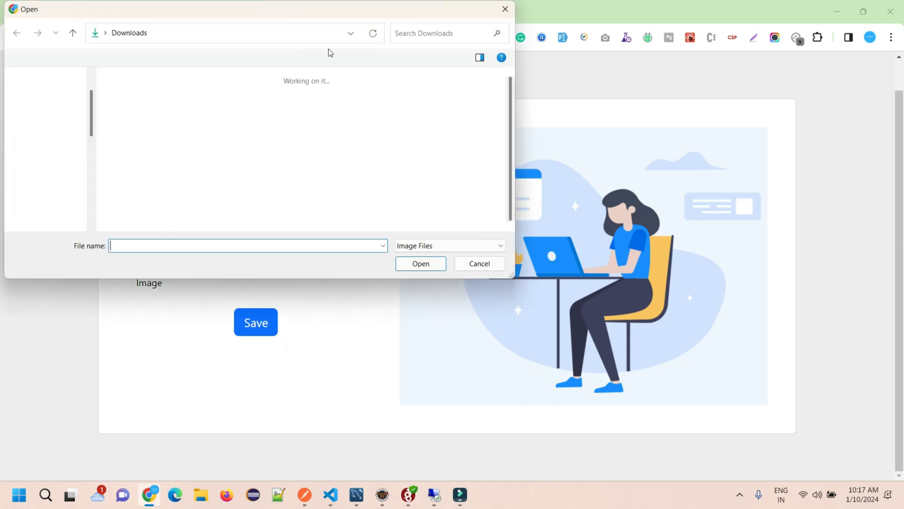
pyautogui.click(478, 263)
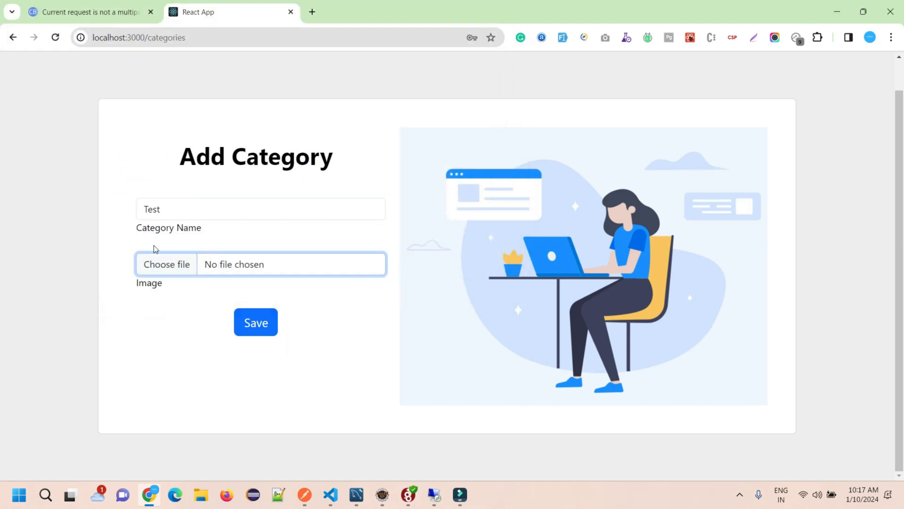
pyautogui.click(165, 264)
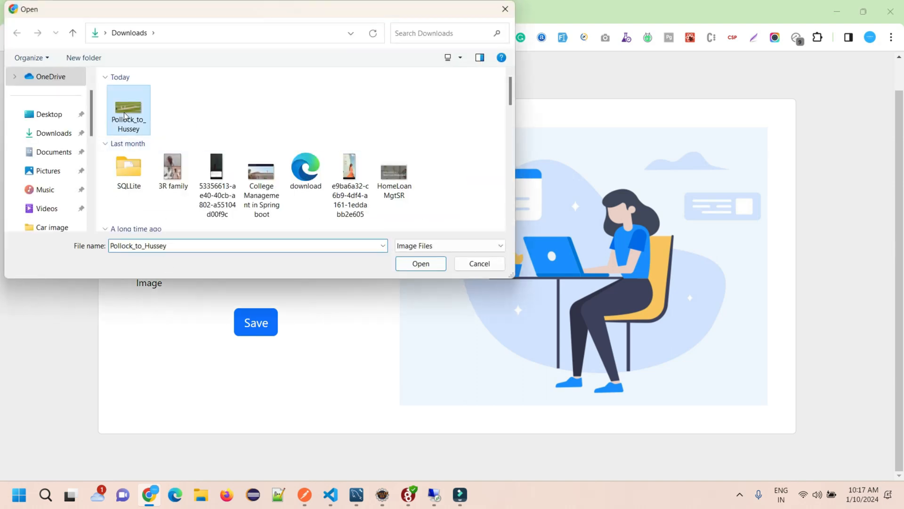
pyautogui.click(420, 264)
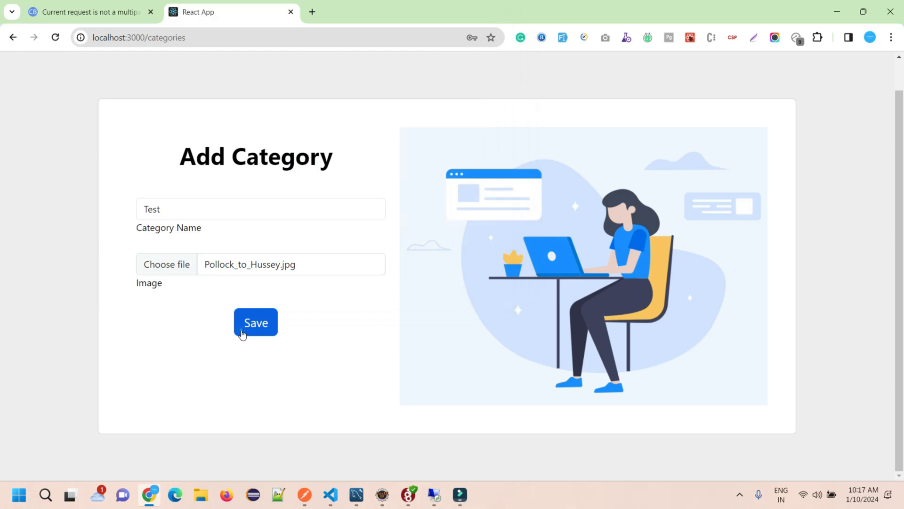
pyautogui.click(255, 322)
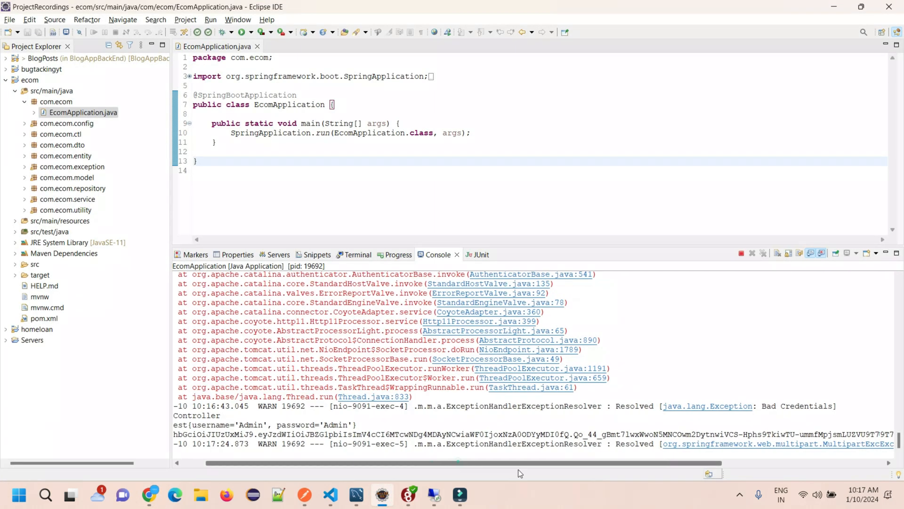
# Step: Select the 'Current request is not a multipart request' exception in the Eclipse console and return to the article
pyautogui.hscroll(3)
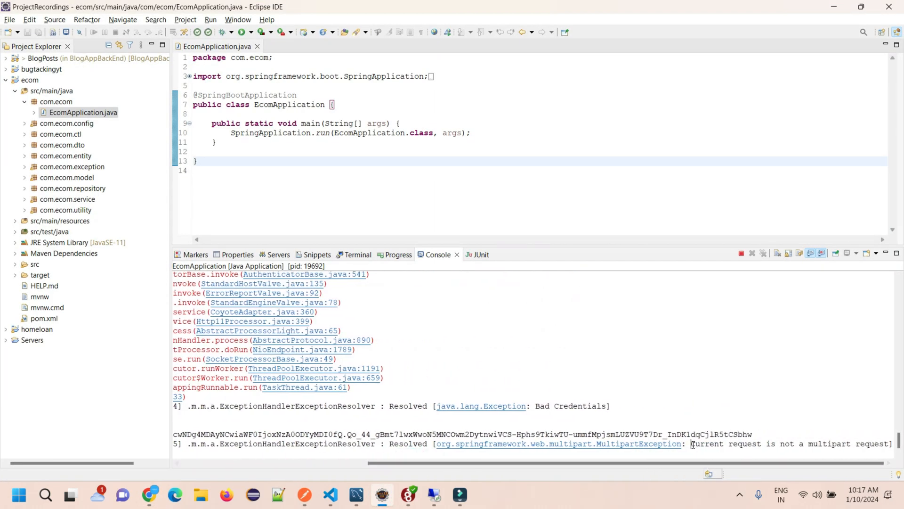
pyautogui.moveTo(692, 443); pyautogui.dragTo(748, 444)
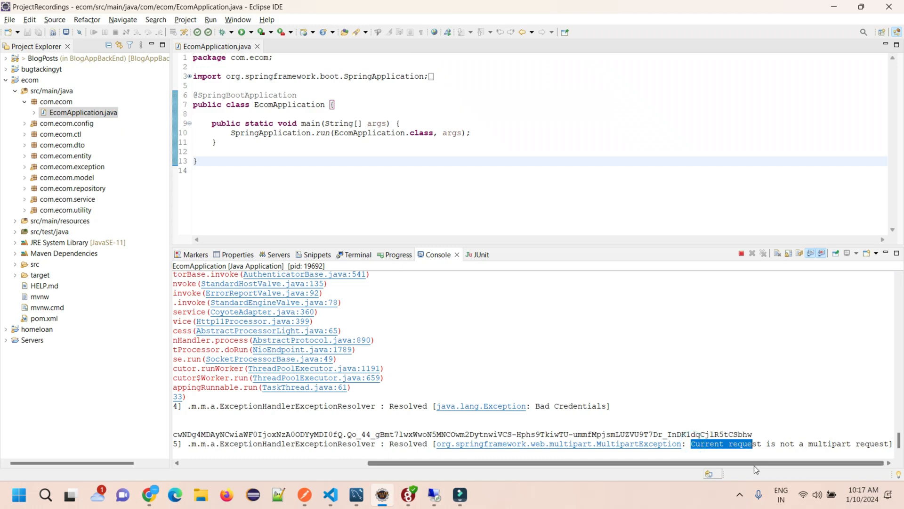
pyautogui.moveTo(669, 269)
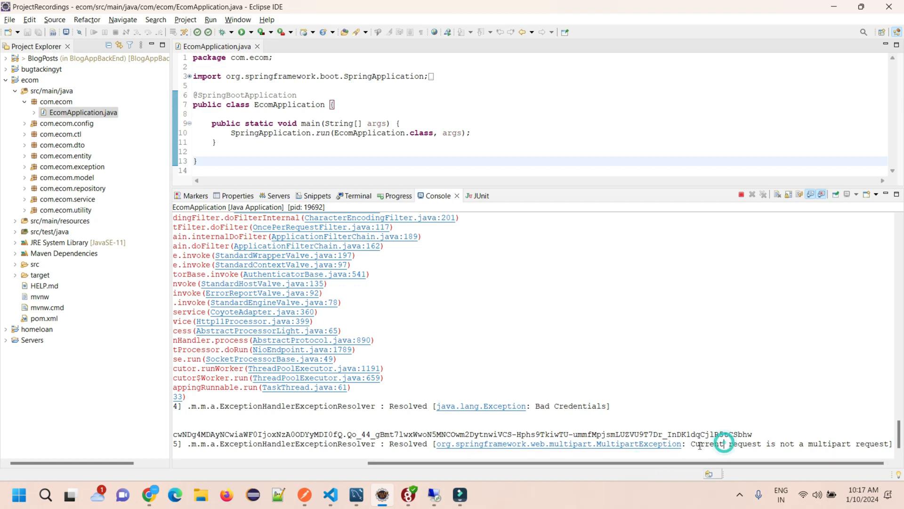
pyautogui.moveTo(690, 443); pyautogui.dragTo(842, 444)
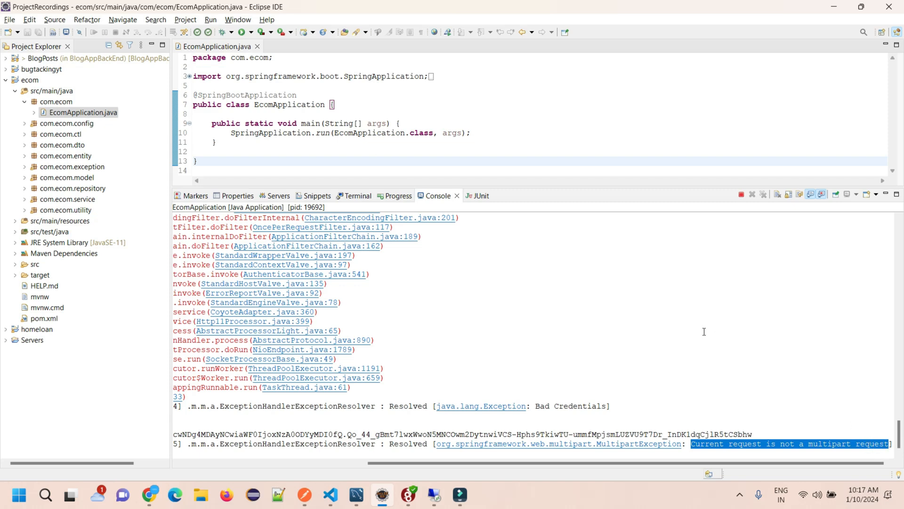
pyautogui.click(150, 494)
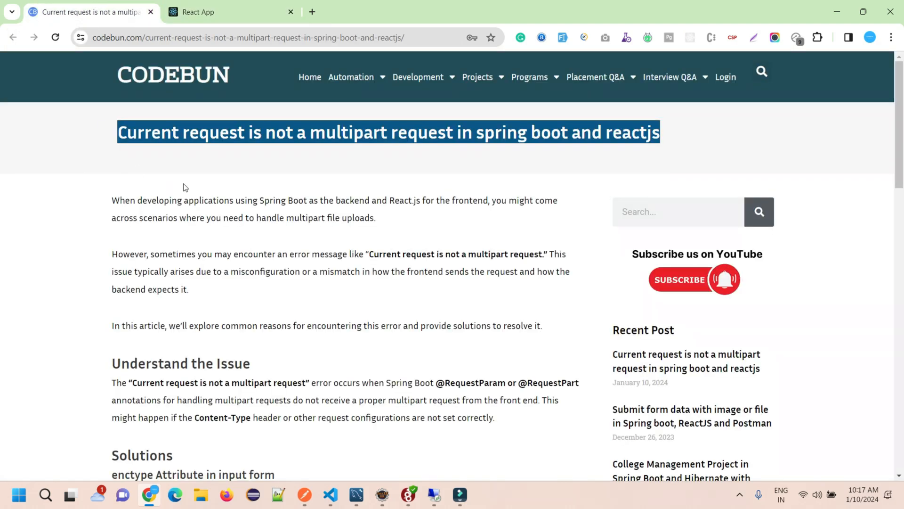
pyautogui.moveTo(165, 266)
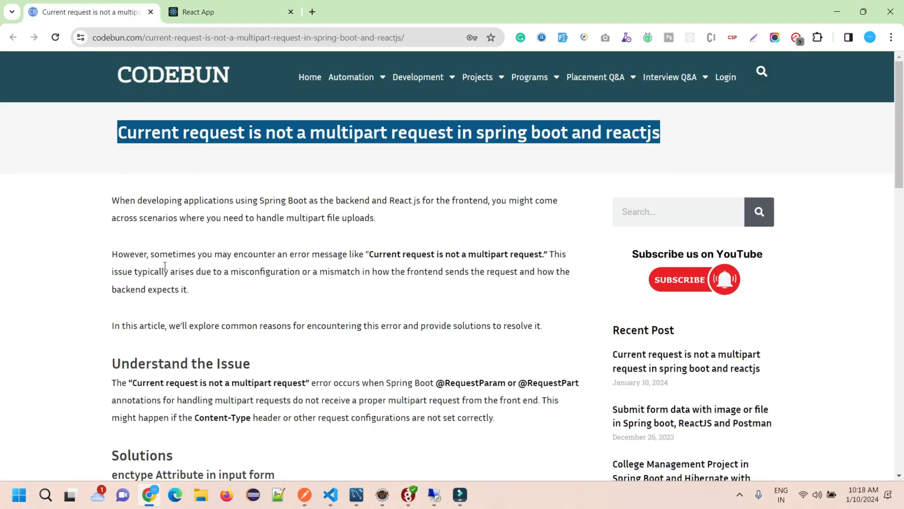
pyautogui.scroll(-3)
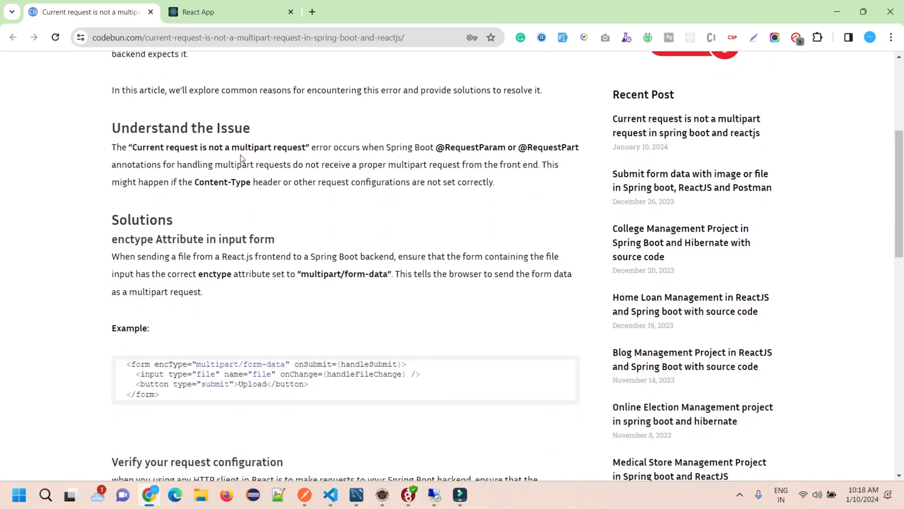
pyautogui.moveTo(308, 157)
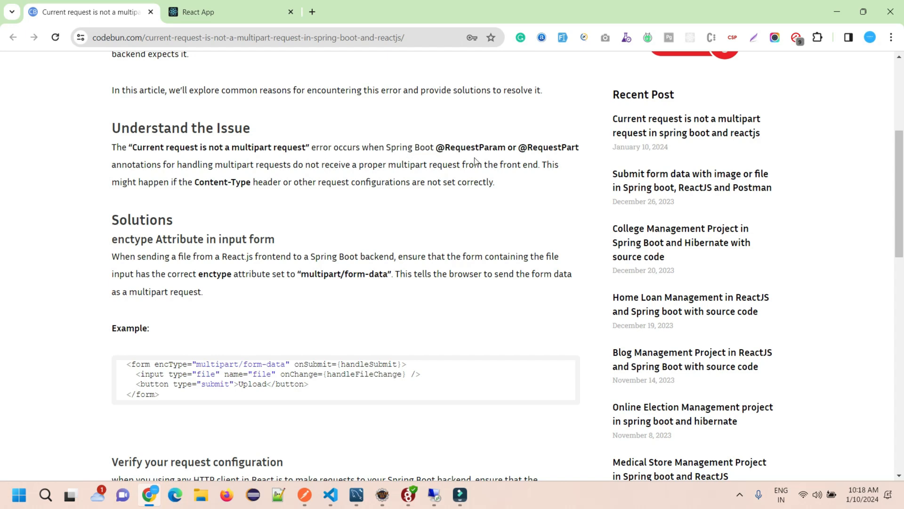
pyautogui.moveTo(196, 217)
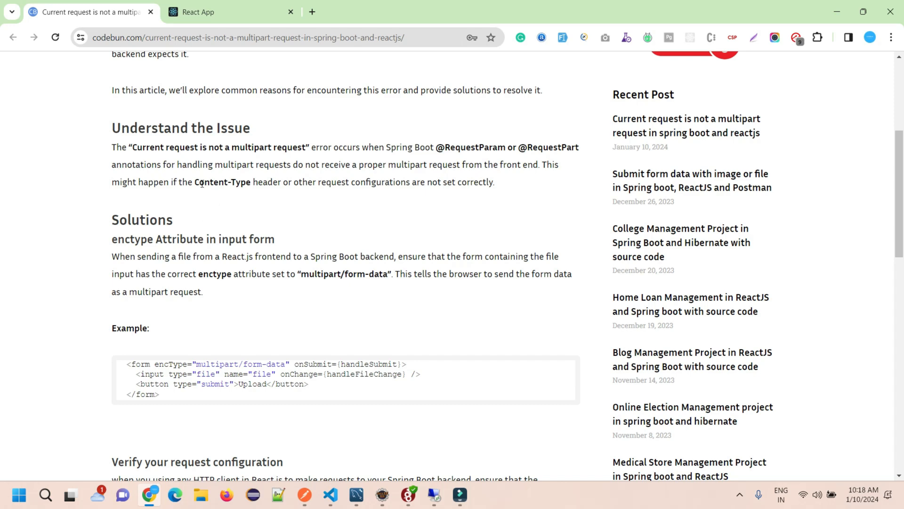
pyautogui.doubleClick(217, 182)
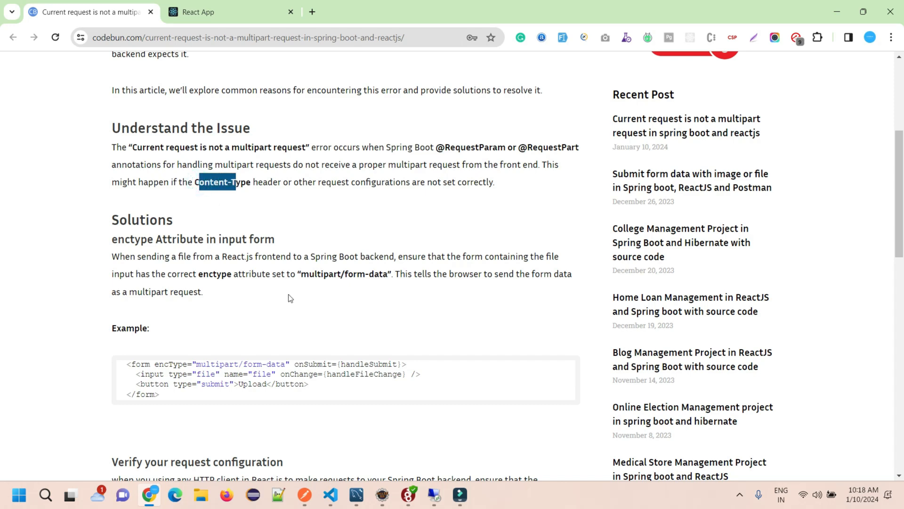
pyautogui.scroll(-3)
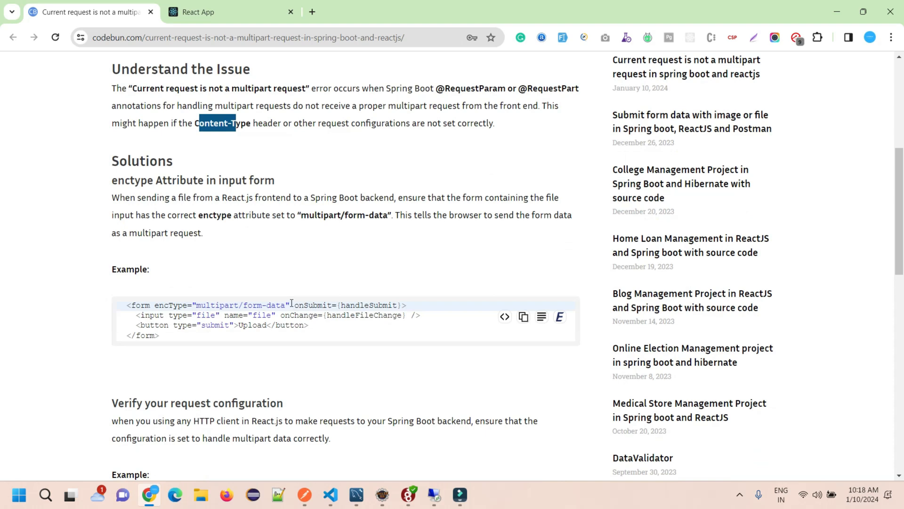
pyautogui.moveTo(238, 256)
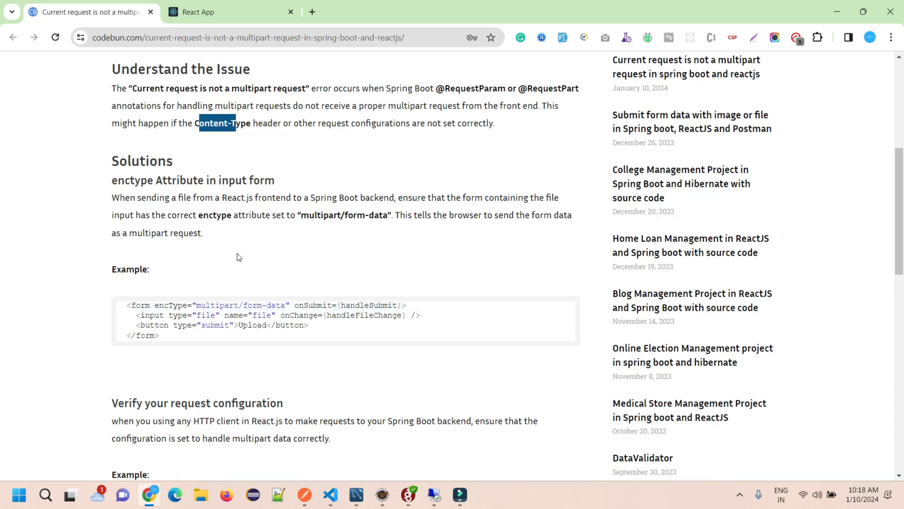
pyautogui.scroll(-3)
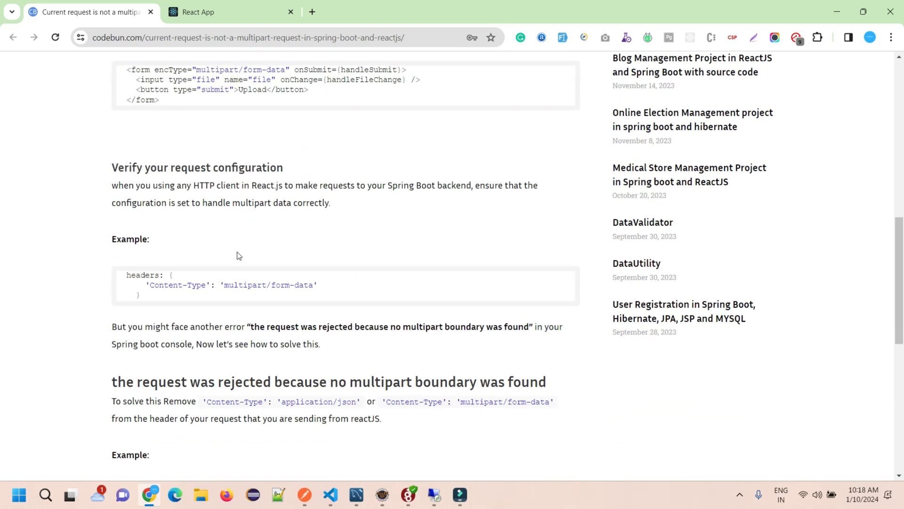
pyautogui.scroll(3)
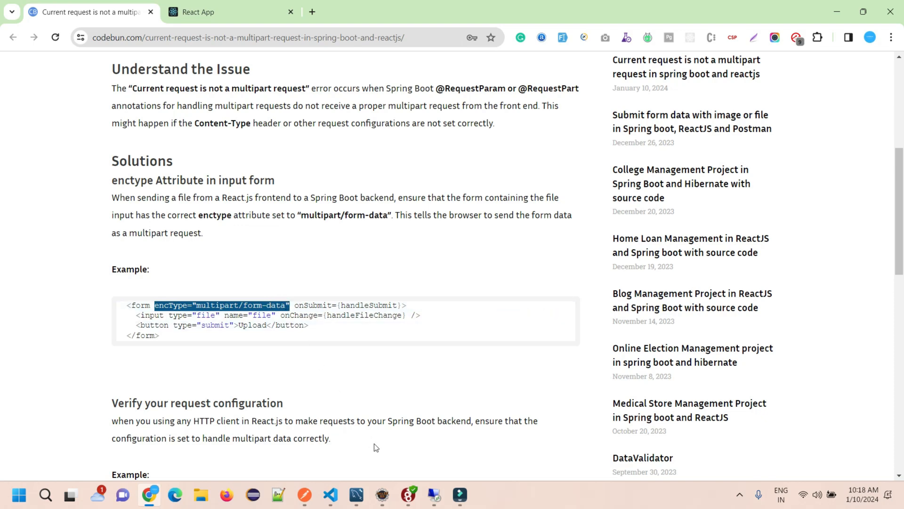
pyautogui.click(330, 494)
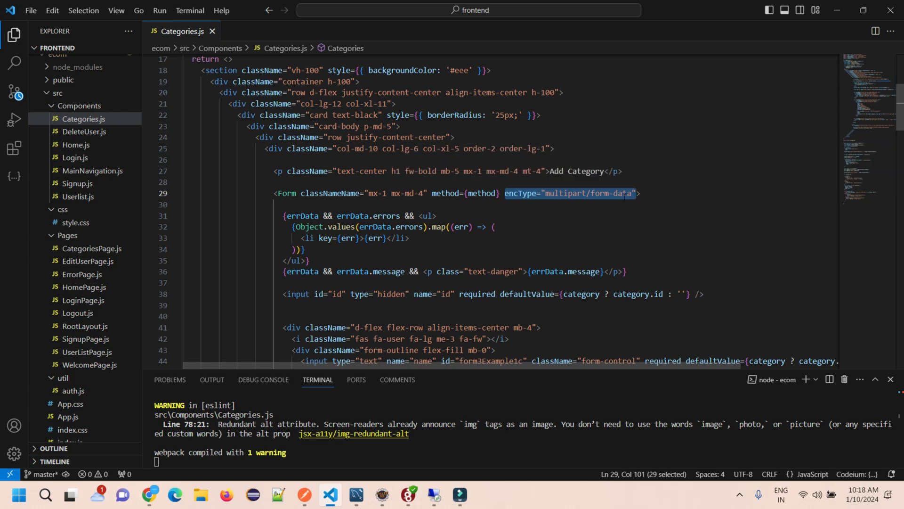
pyautogui.scroll(-3)
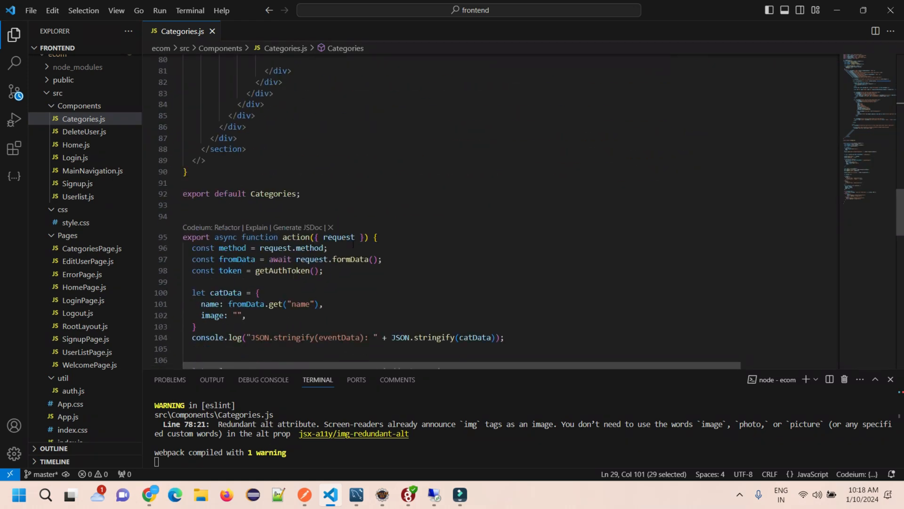
pyautogui.scroll(-3)
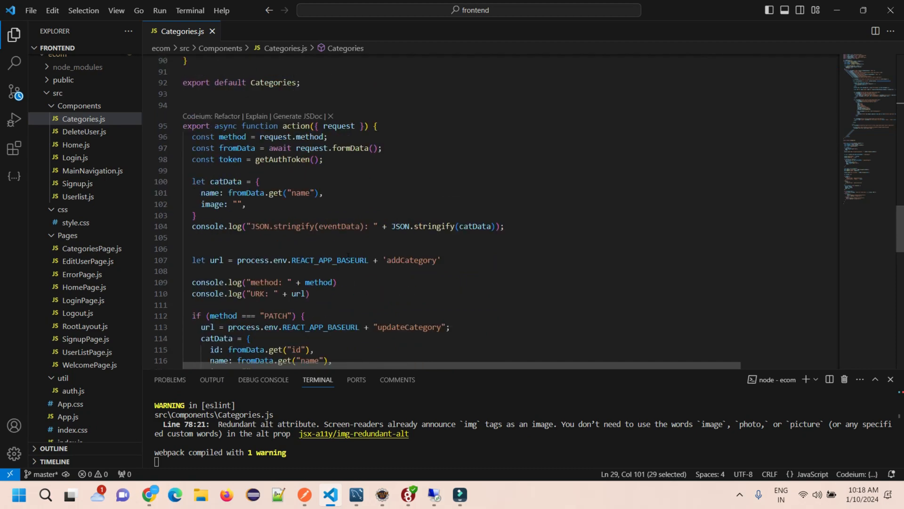
pyautogui.scroll(-3)
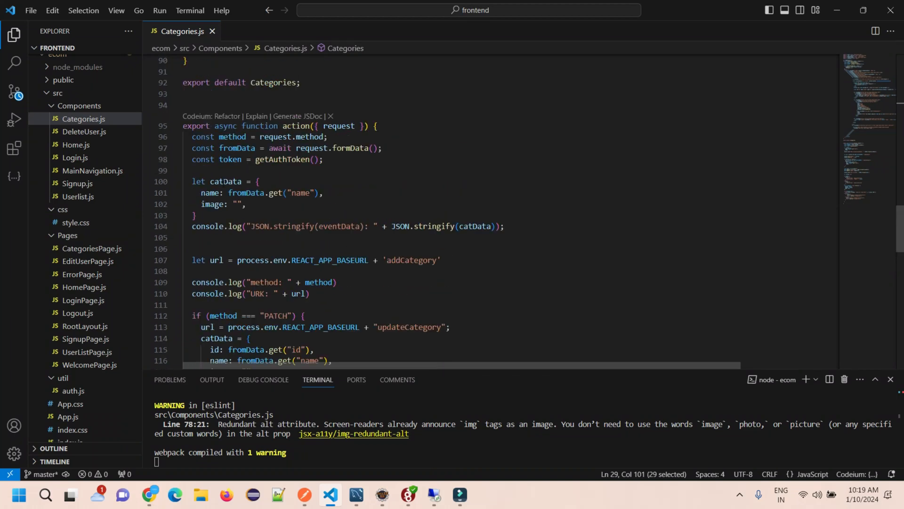
pyautogui.scroll(-3)
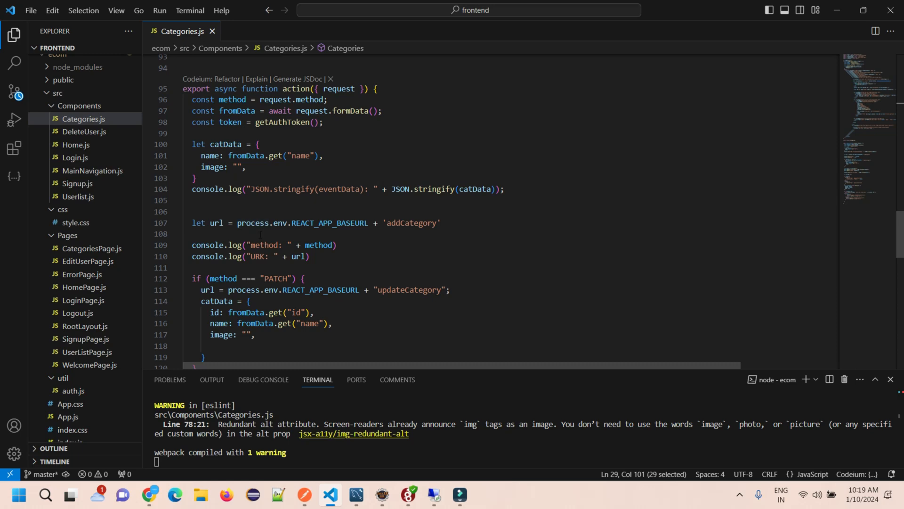
pyautogui.scroll(-3)
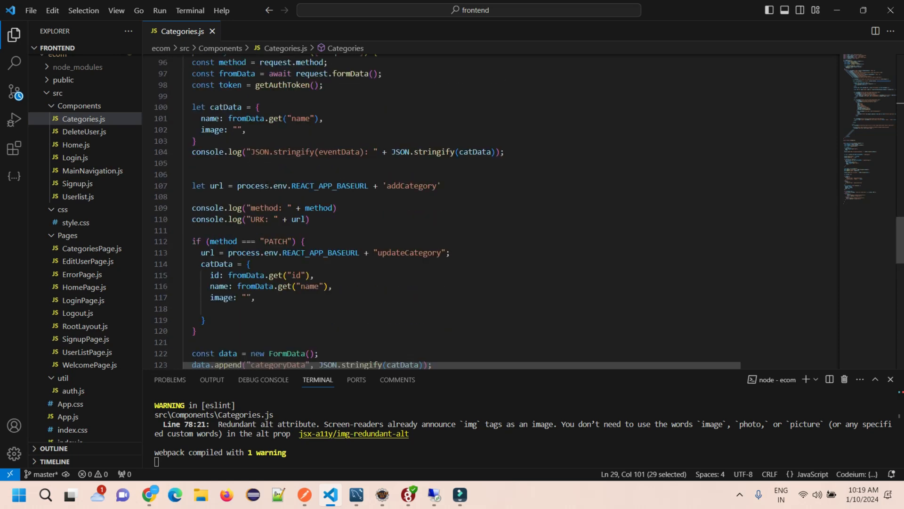
pyautogui.scroll(-3)
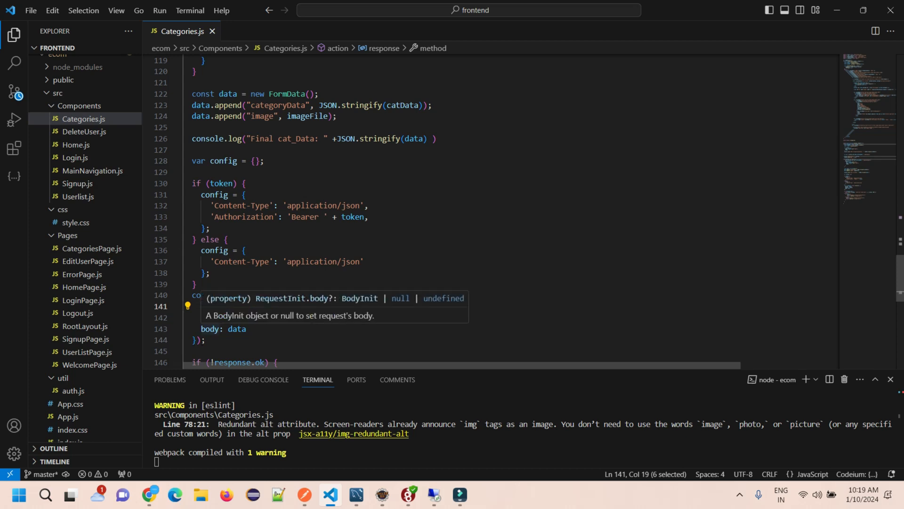
pyautogui.click(212, 329)
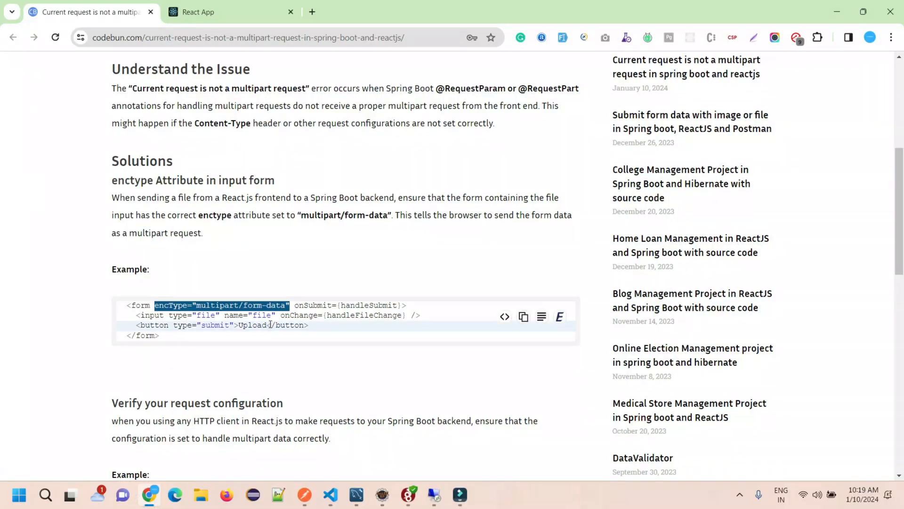
pyautogui.scroll(-3)
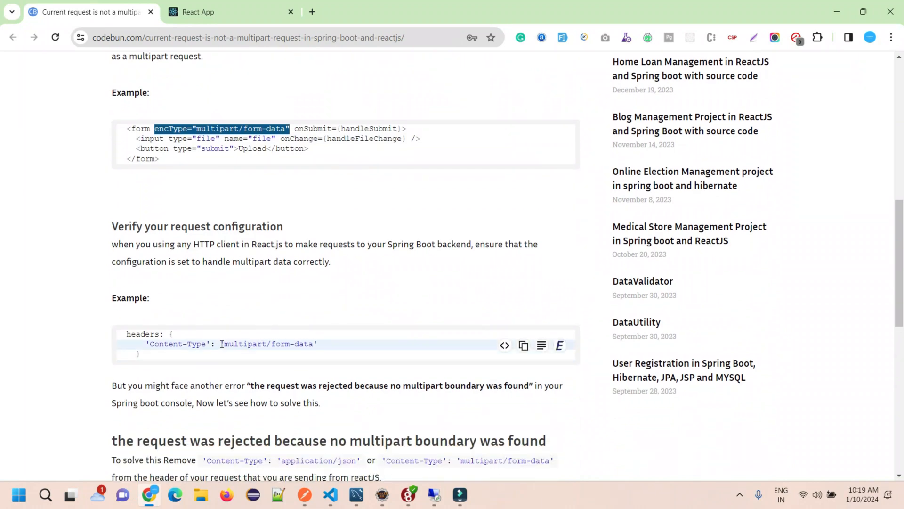
pyautogui.doubleClick(268, 343)
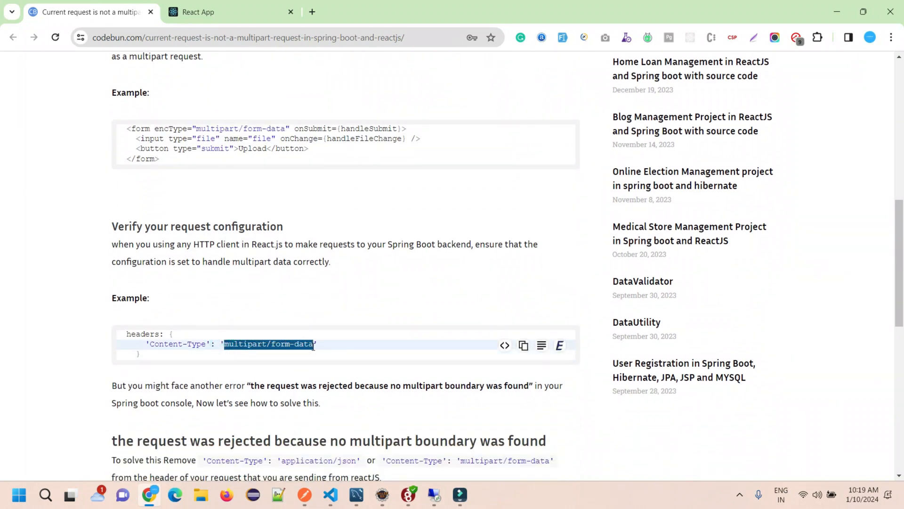
pyautogui.click(330, 494)
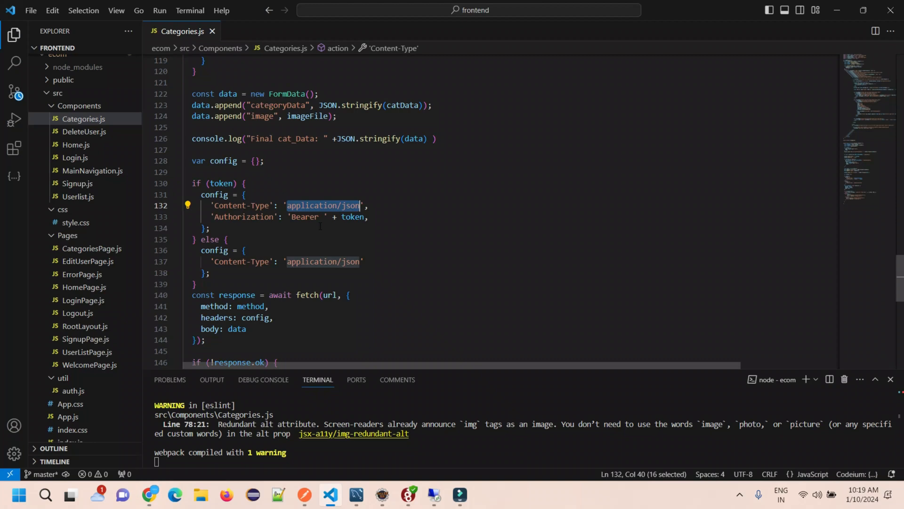
# Step: Set the token branch's Content-Type header in Categories.js to multipart/form-data and switch to the React app
pyautogui.write('multipart/form-data')
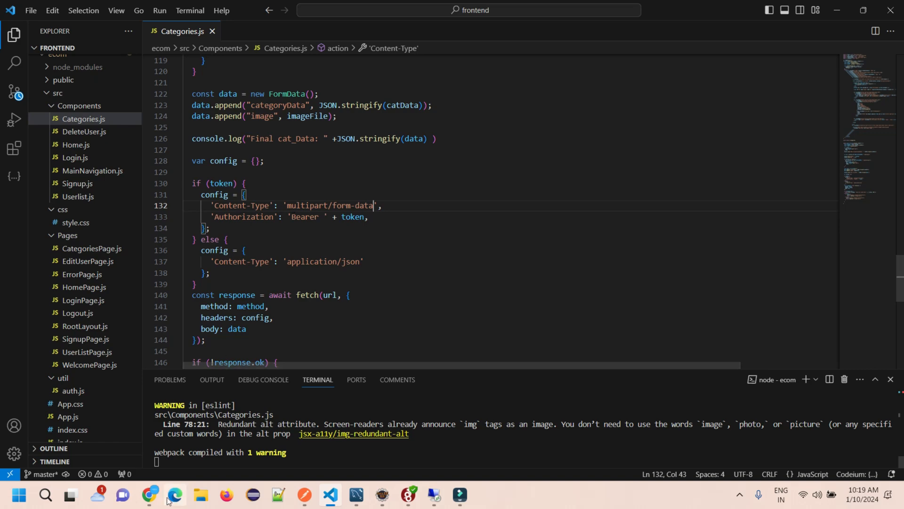
pyautogui.click(150, 494)
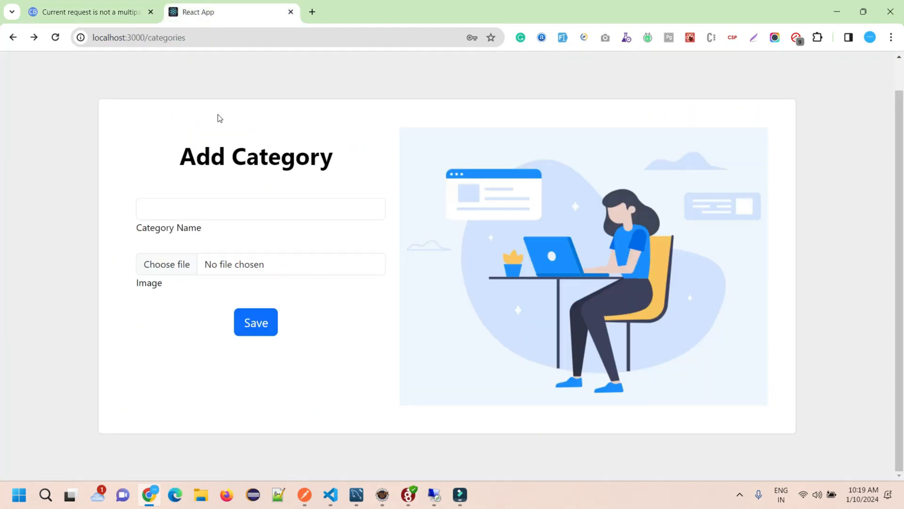
pyautogui.moveTo(218, 231)
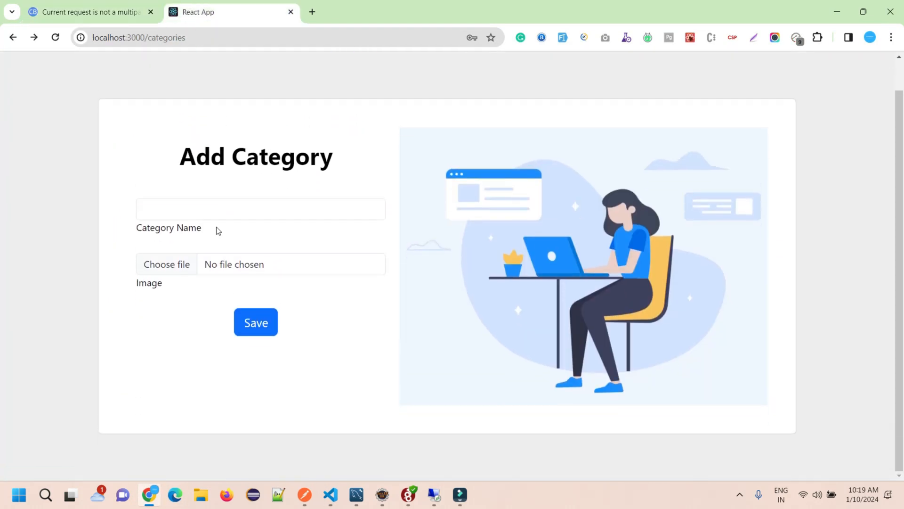
# Step: Submit category csfs with the Pollock_to_Hussey.jpg image, which fails, then check the Eclipse console
pyautogui.write('csfs')
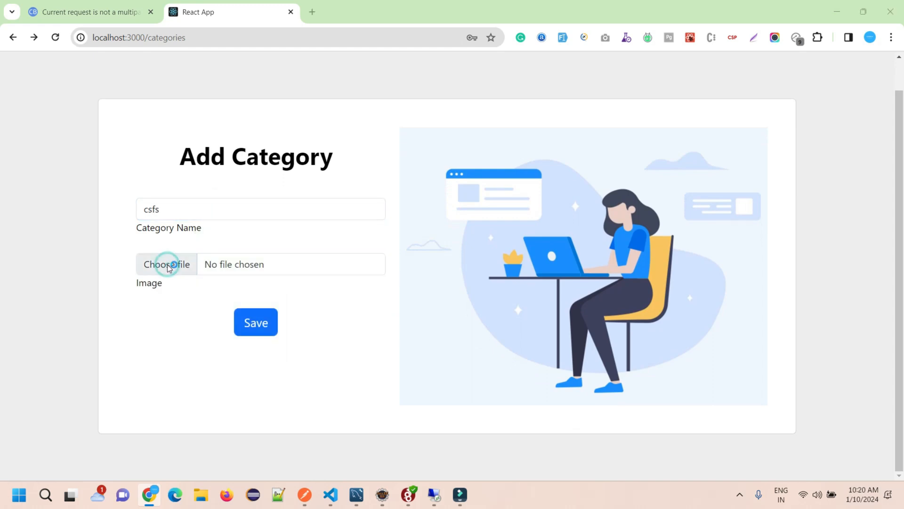
pyautogui.click(167, 263)
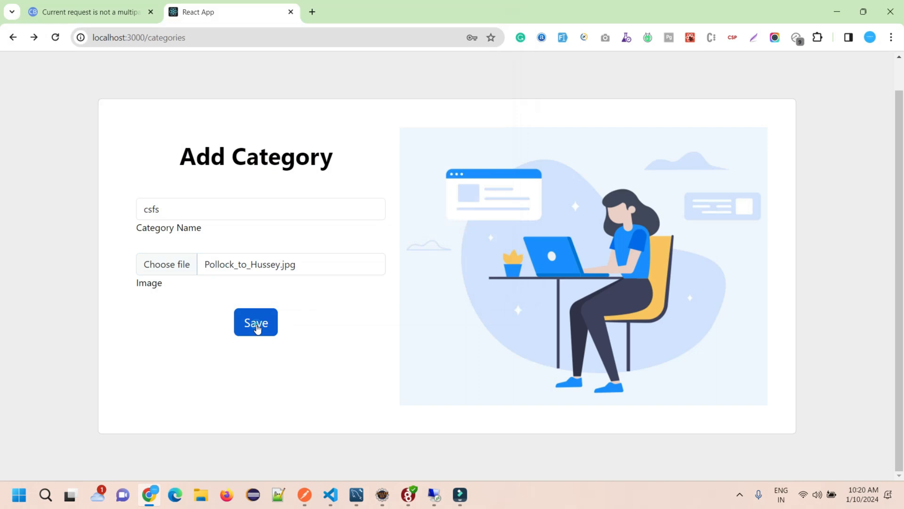
pyautogui.click(256, 322)
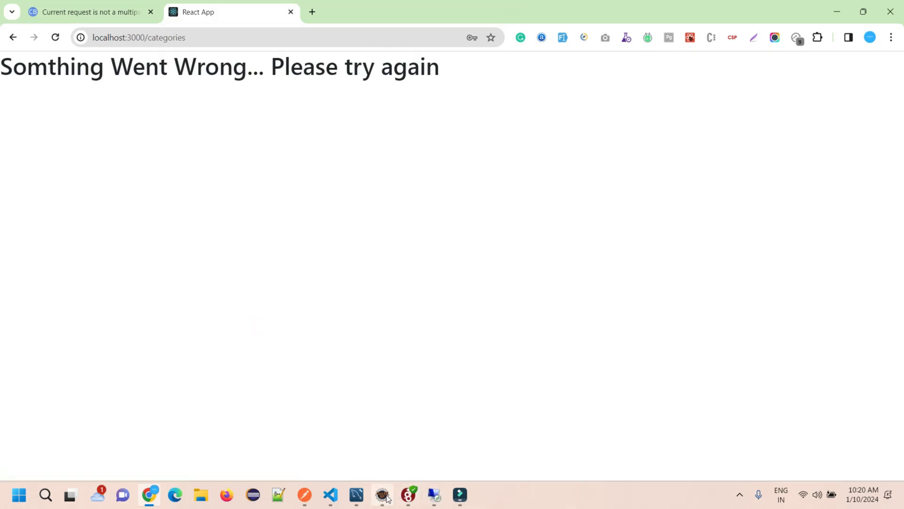
pyautogui.click(381, 494)
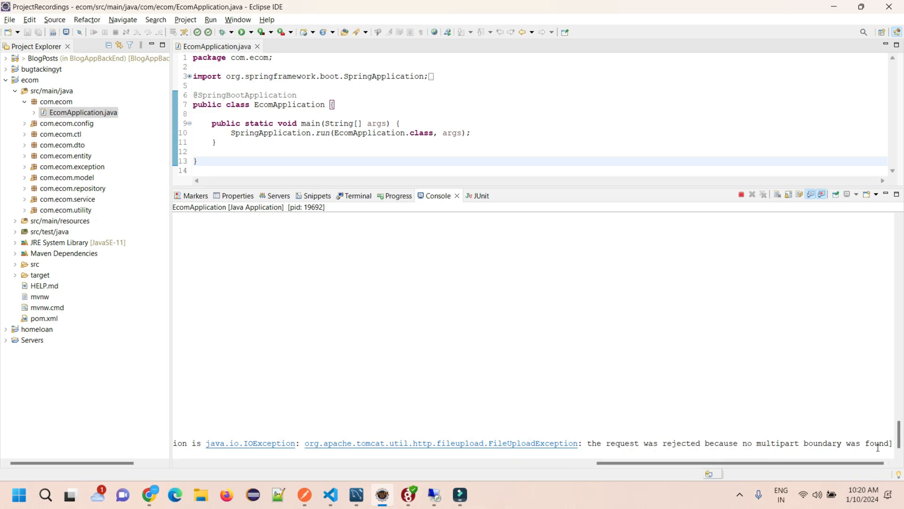
pyautogui.moveTo(647, 255)
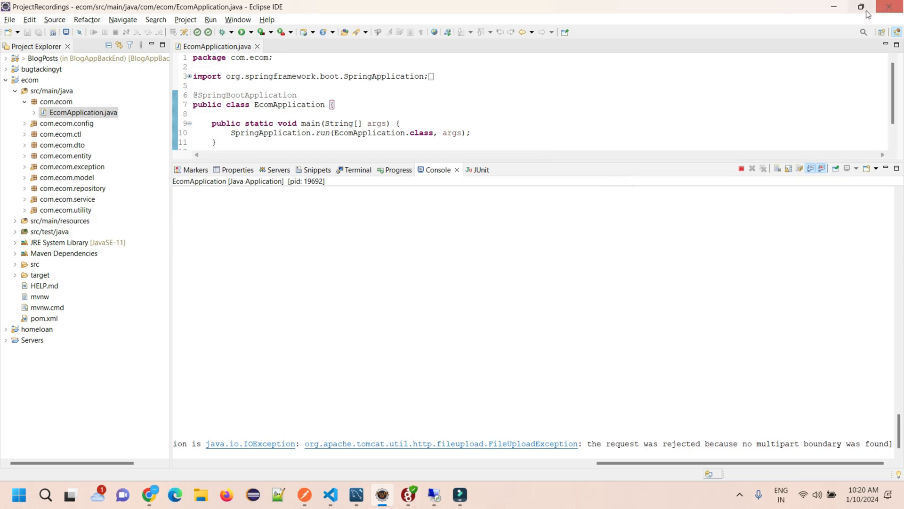
pyautogui.click(860, 6)
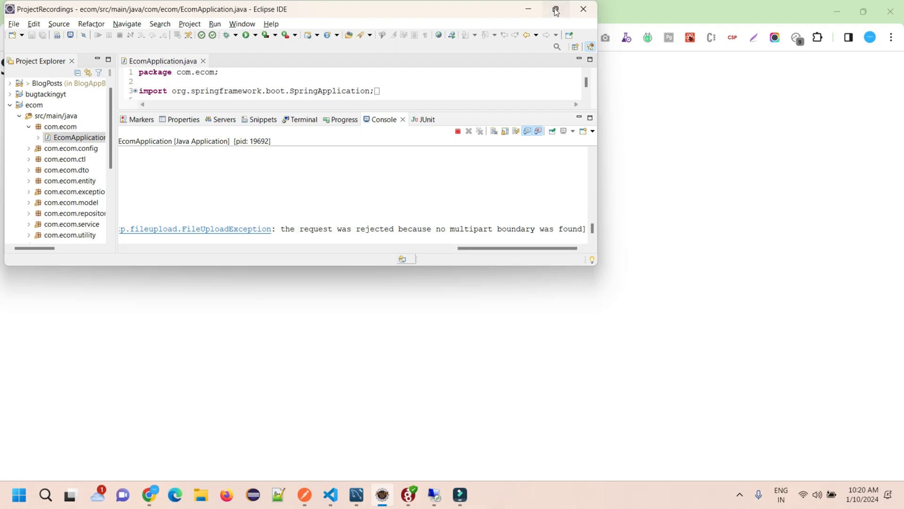
pyautogui.click(554, 9)
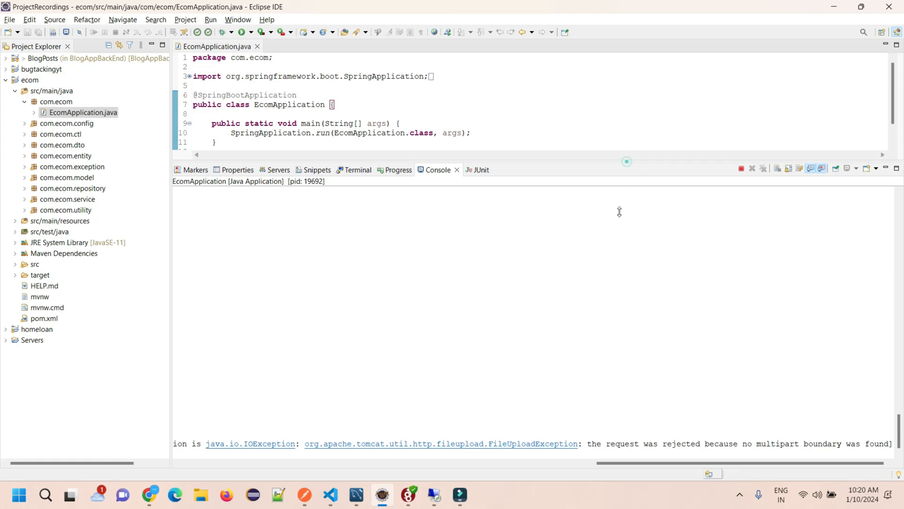
pyautogui.click(328, 494)
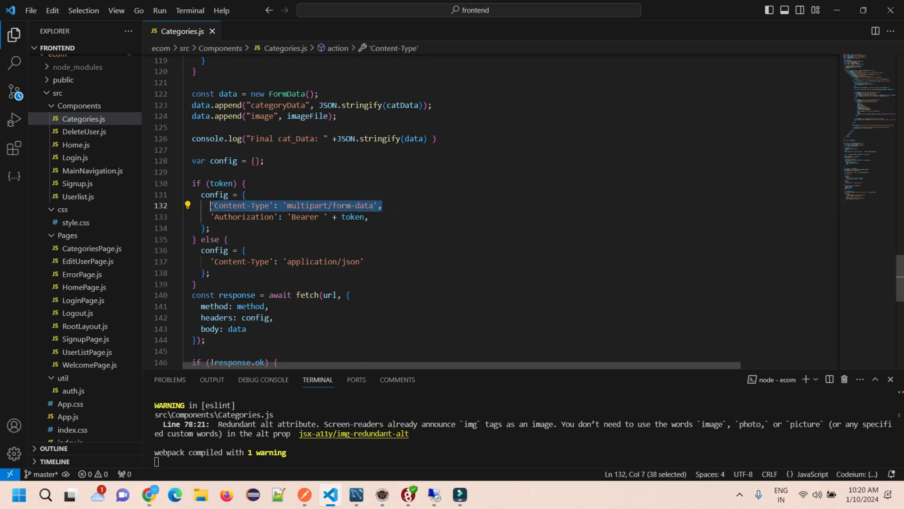
# Step: Remove the Content-Type header from the token branch in Categories.js, leaving 'application/json' elsewhere
pyautogui.press('Delete')
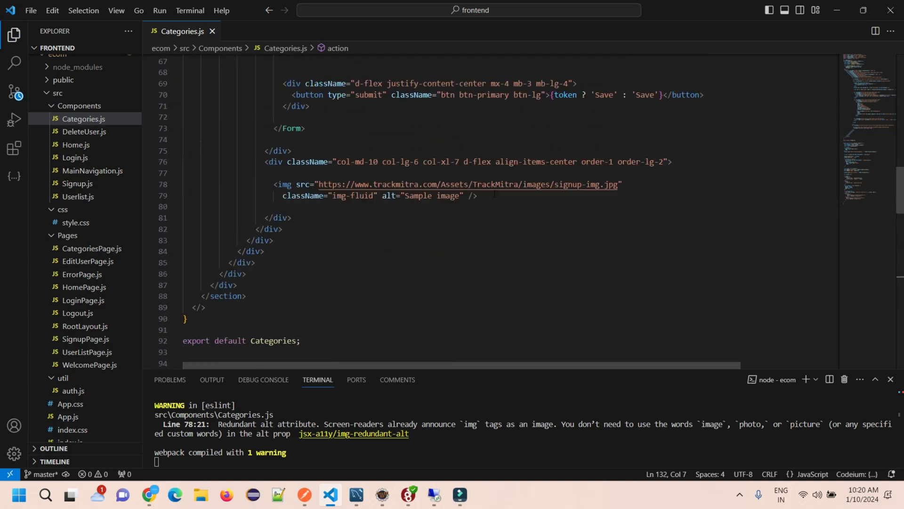
pyautogui.scroll(-3)
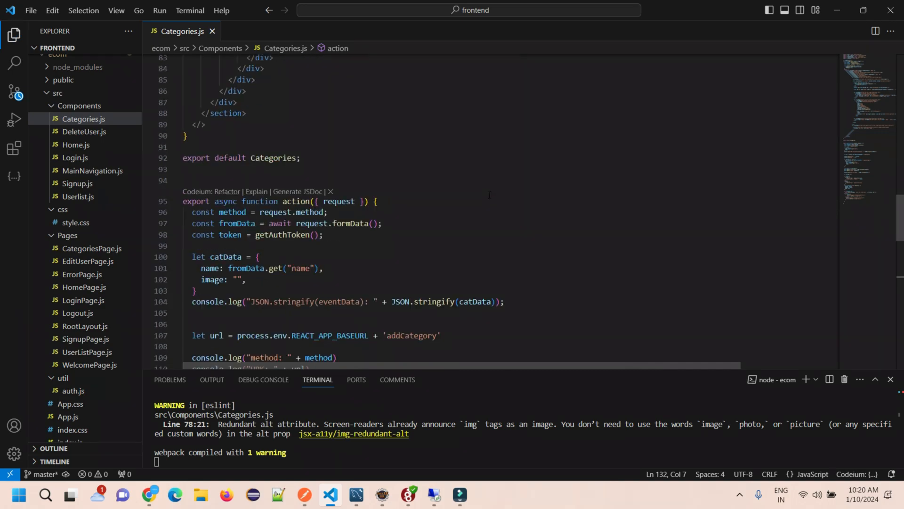
pyautogui.scroll(-3)
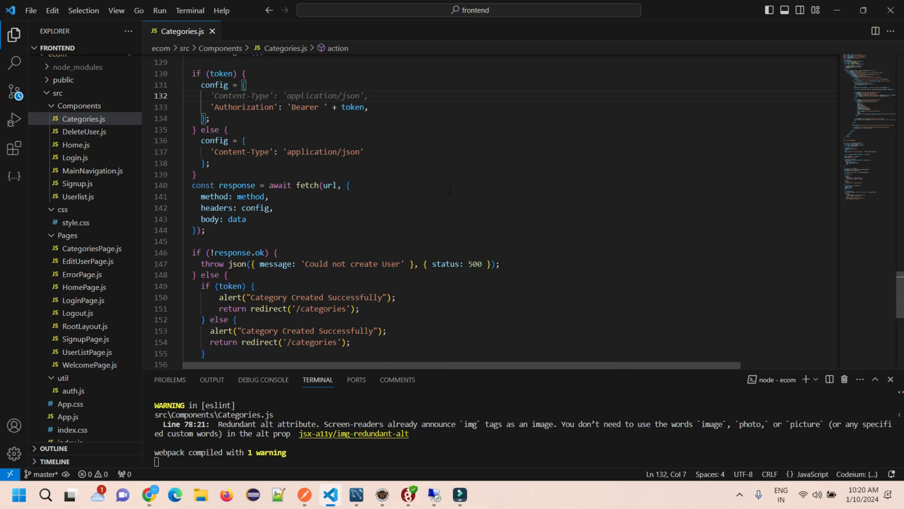
pyautogui.scroll(-3)
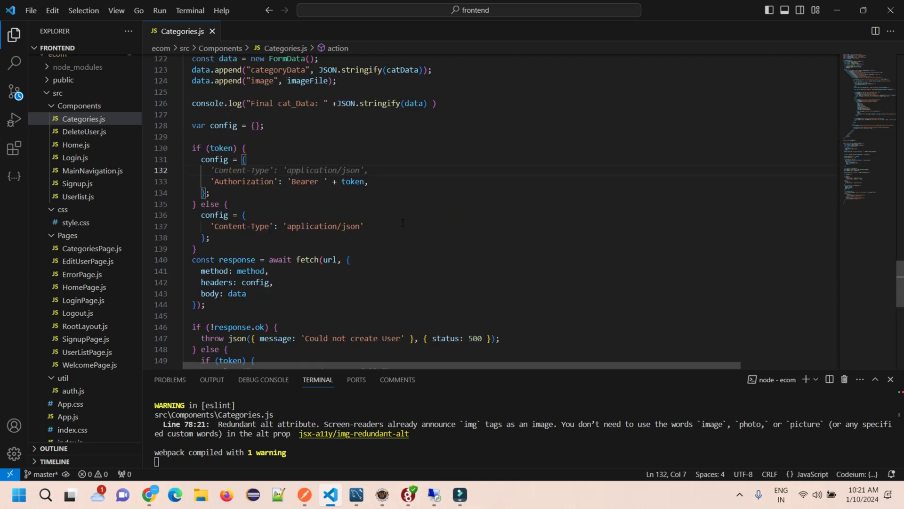
pyautogui.scroll(-3)
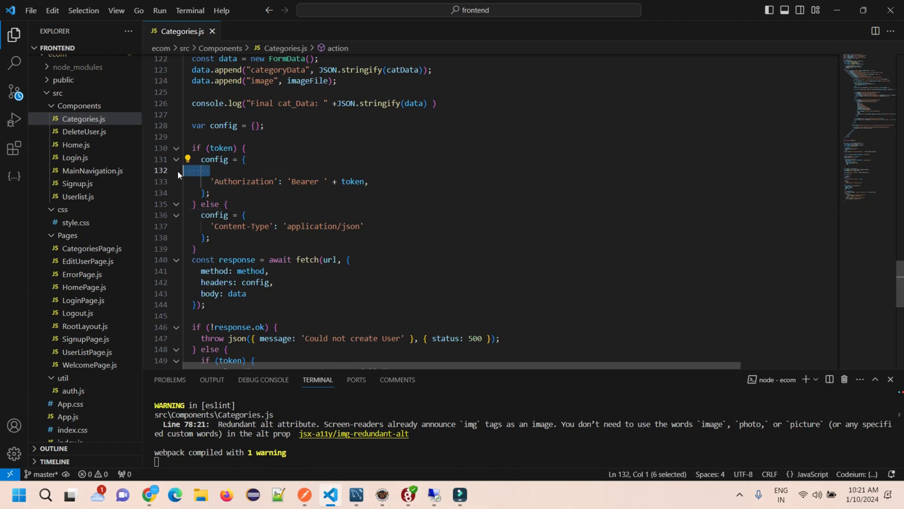
pyautogui.write("'Content-Type': 'application/json',")
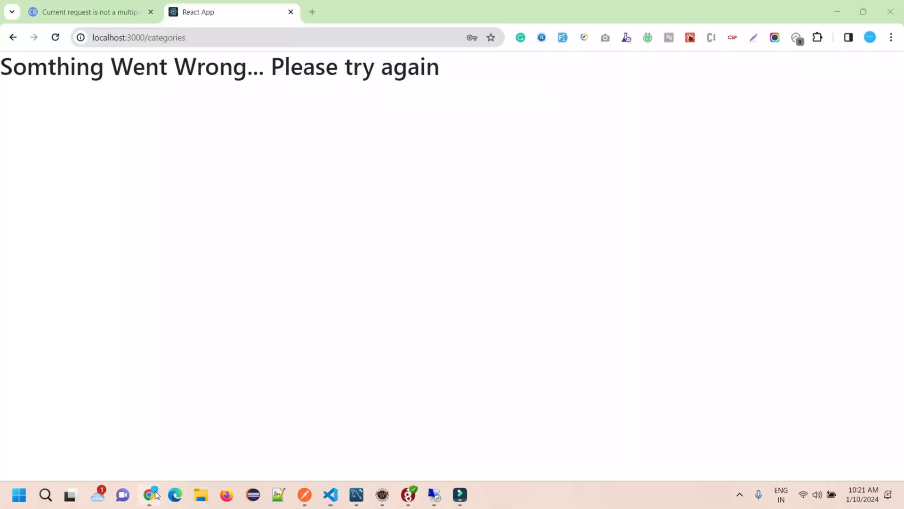
# Step: Add a category named Testing Error with the Pollock_to_Hussey.jpg image and confirm it is created
pyautogui.click(55, 37)
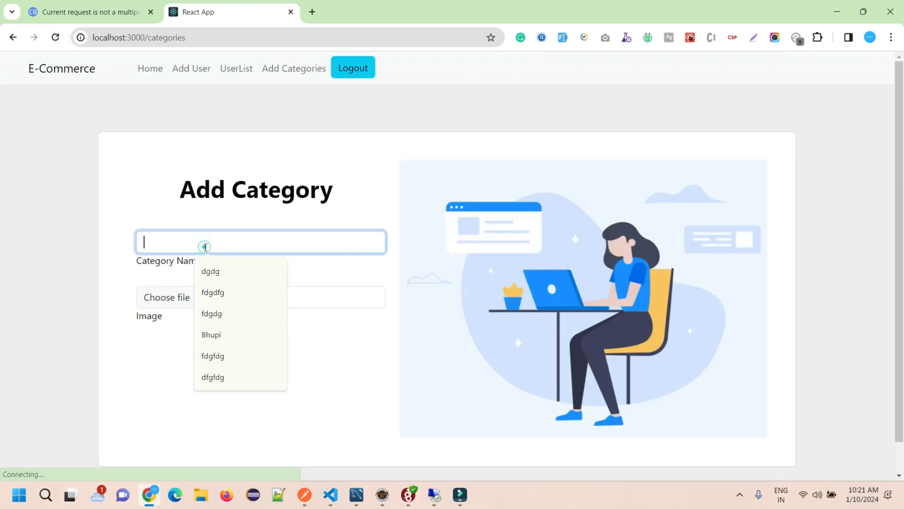
pyautogui.write('Testing E')
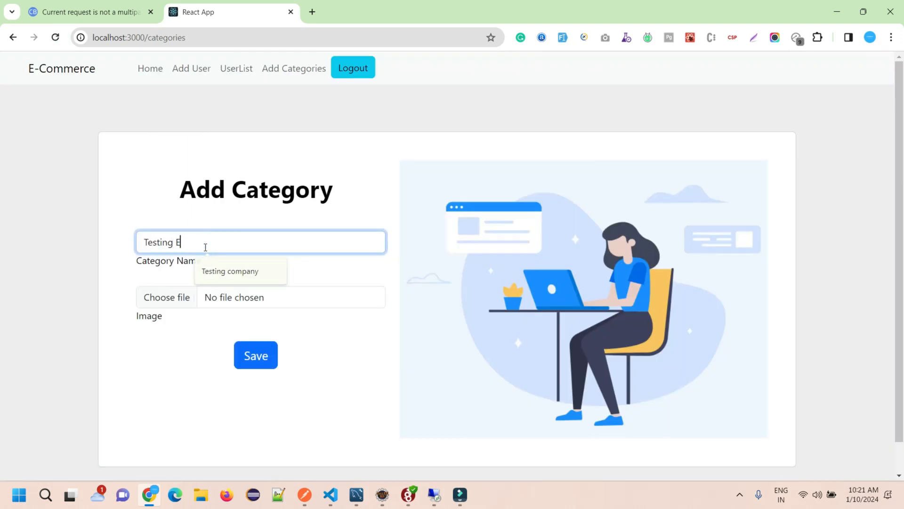
pyautogui.click(166, 297)
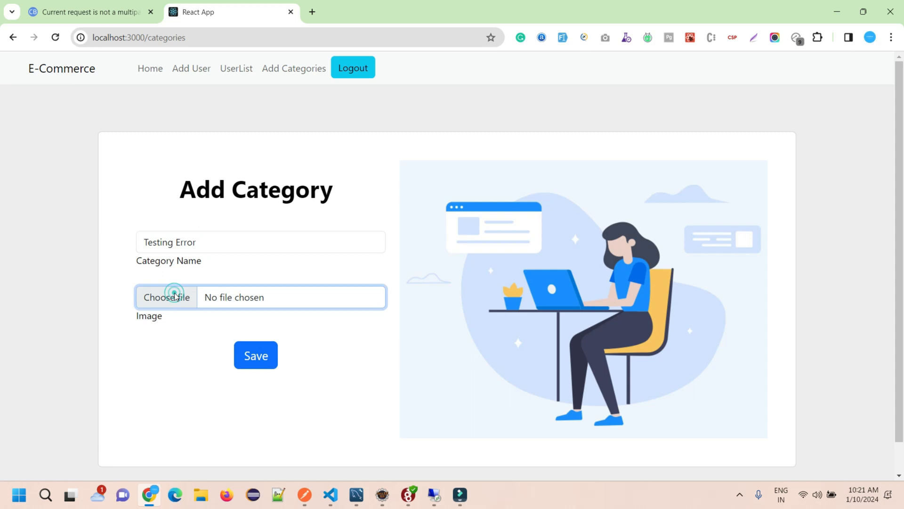
pyautogui.click(167, 297)
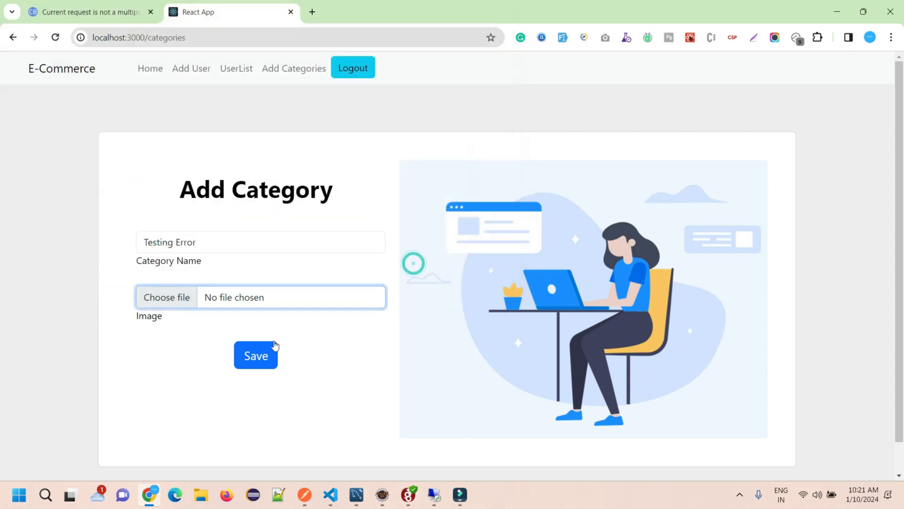
pyautogui.click(255, 355)
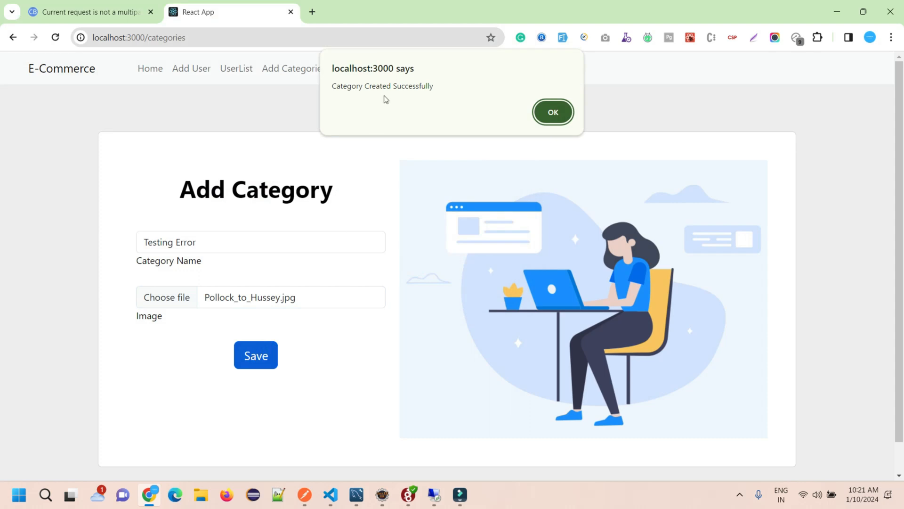
pyautogui.click(552, 112)
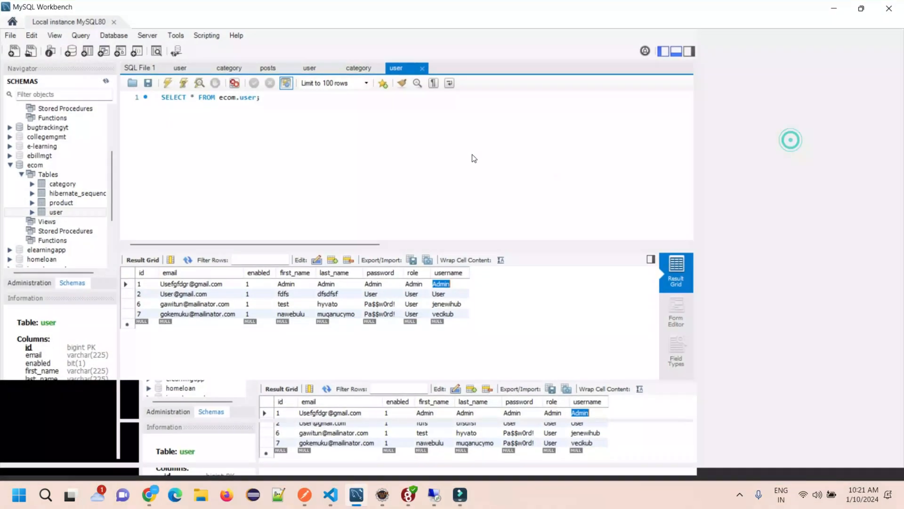
# Step: Confirm the category table lists a Testing Error row with an image, then return to Add Category
pyautogui.click(359, 68)
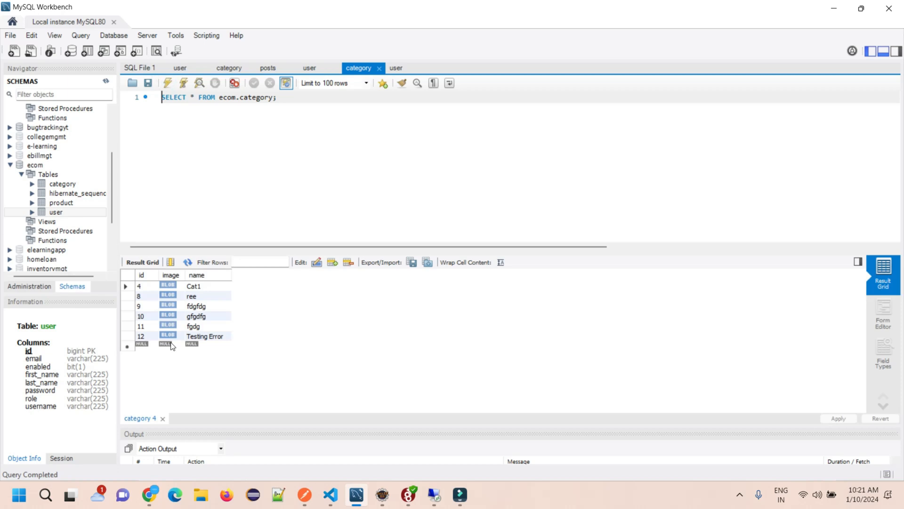
pyautogui.click(167, 336)
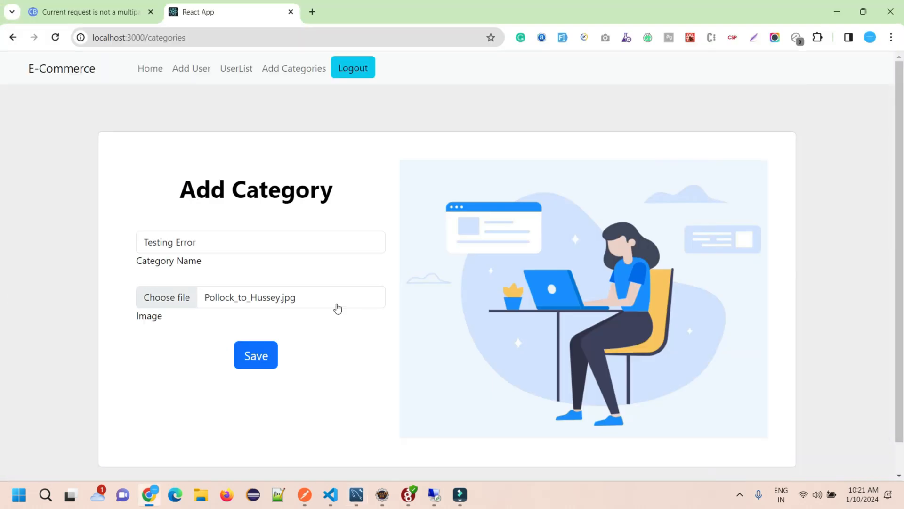
# Step: Read the Codebun article's 'no multipart boundary was found' section advising removal of Content-Type
pyautogui.click(86, 11)
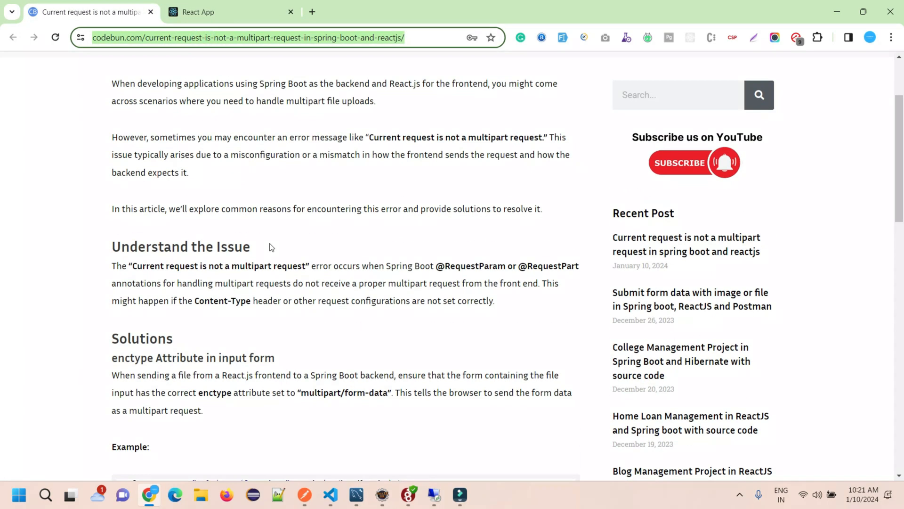
pyautogui.scroll(-3)
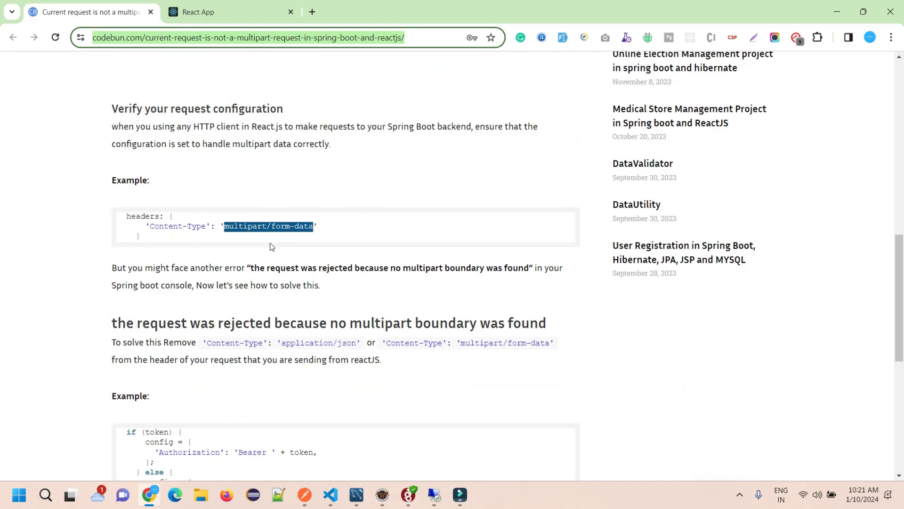
pyautogui.scroll(3)
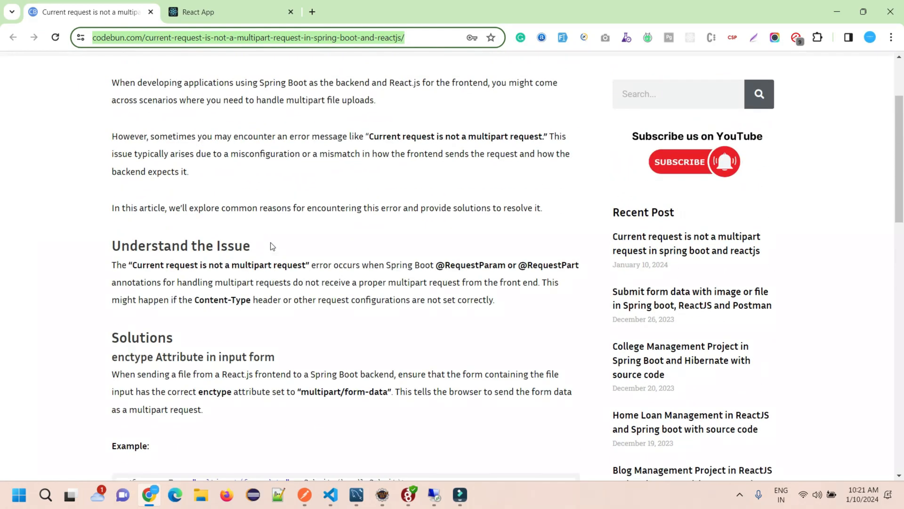
pyautogui.scroll(-3)
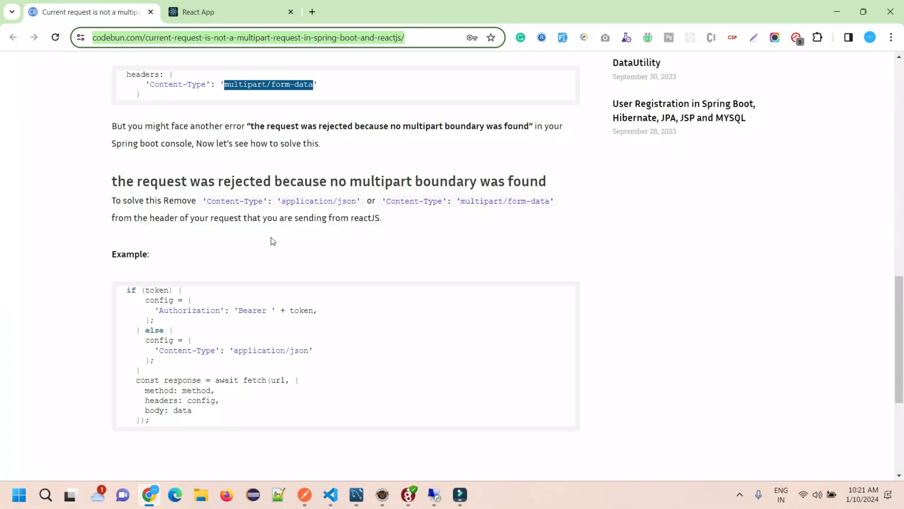
pyautogui.scroll(-3)
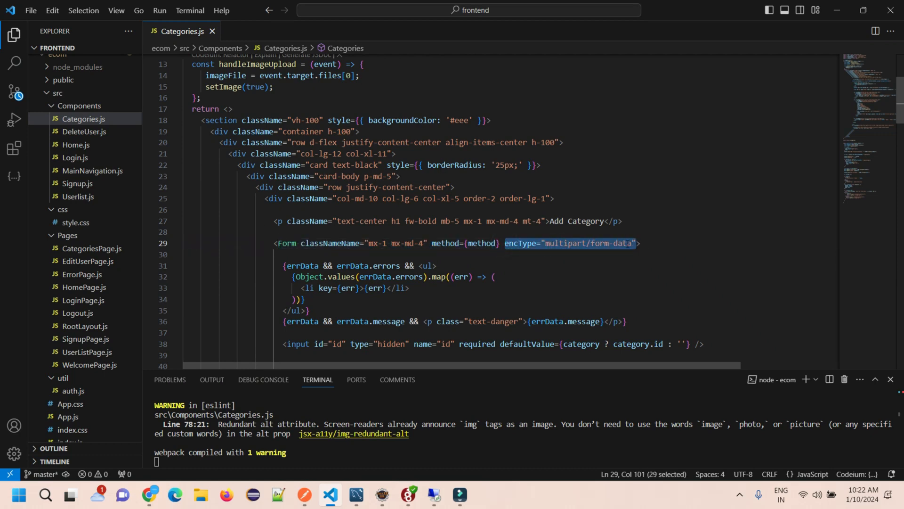
# Step: Review the config and fetch block confirming only the Authorization header is sent, then move to Postman
pyautogui.scroll(-3)
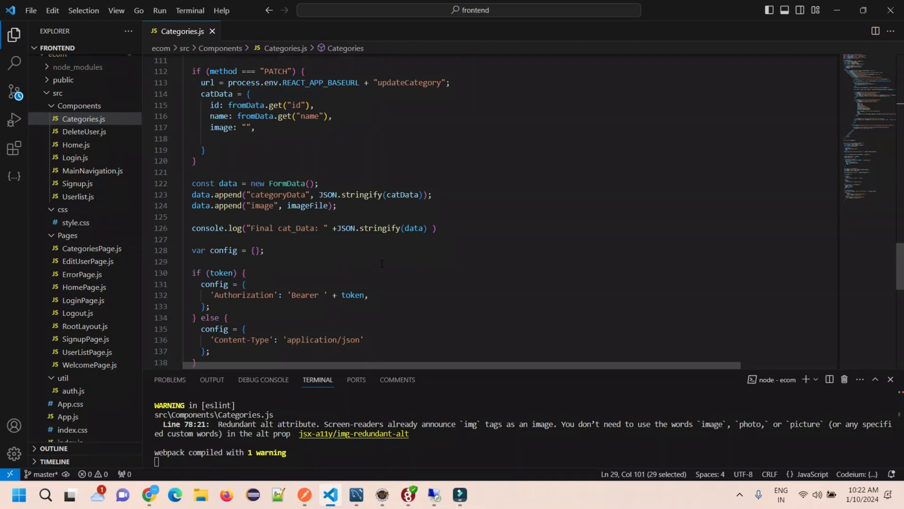
pyautogui.scroll(-3)
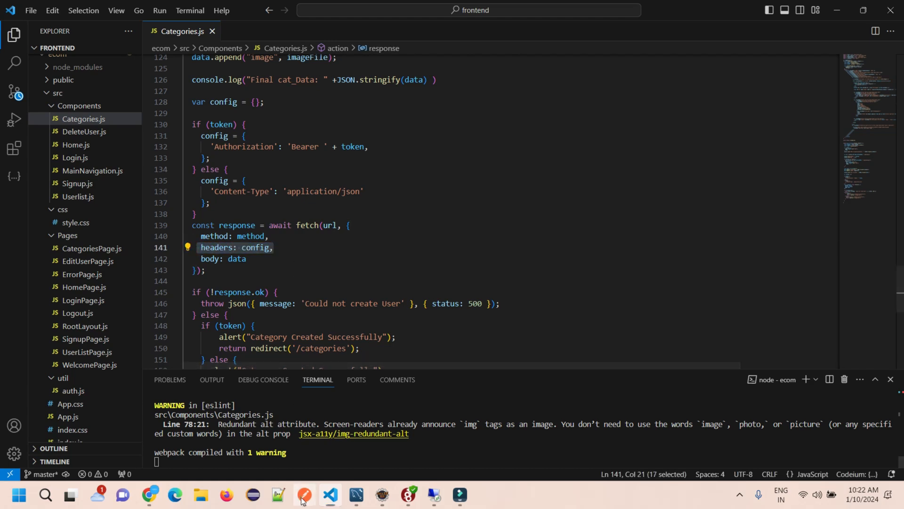
pyautogui.click(304, 494)
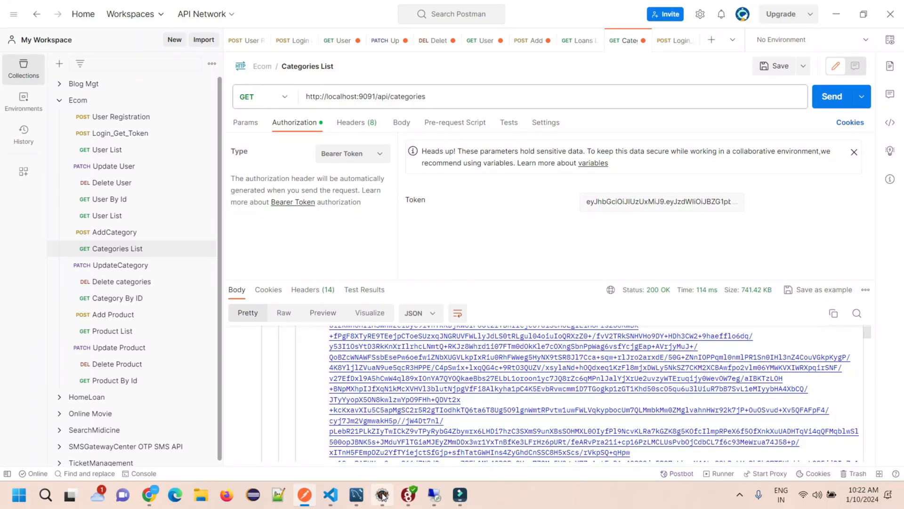
# Step: Check the Eclipse console's multipart boundary error, then load the AddCategory request in the Ecom collection
pyautogui.click(382, 494)
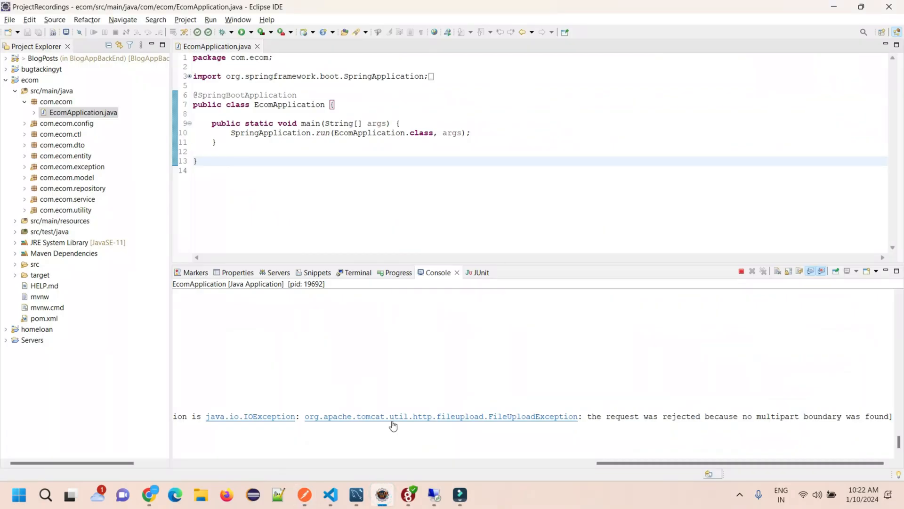
pyautogui.click(304, 494)
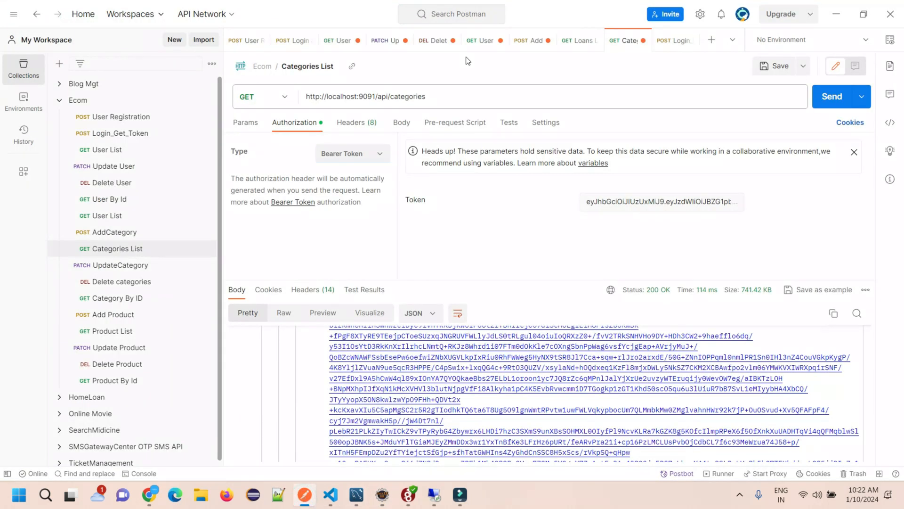
pyautogui.moveTo(601, 51)
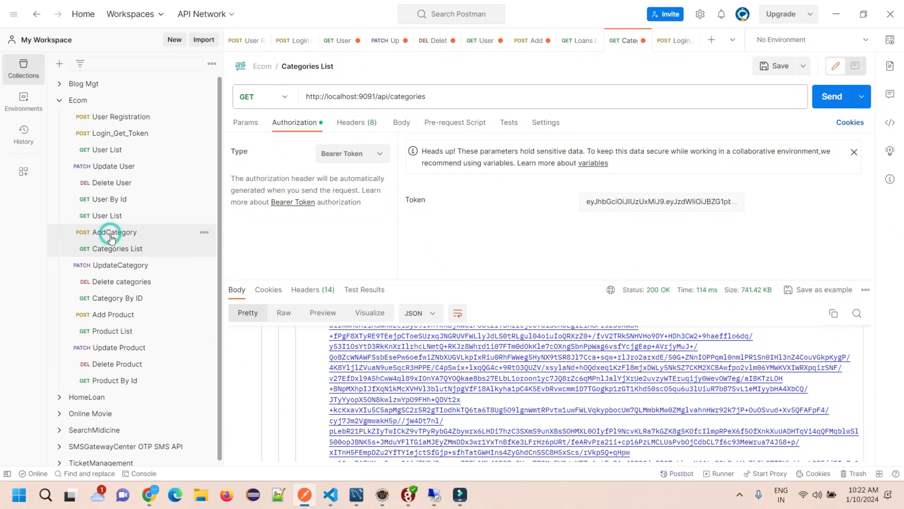
pyautogui.click(114, 232)
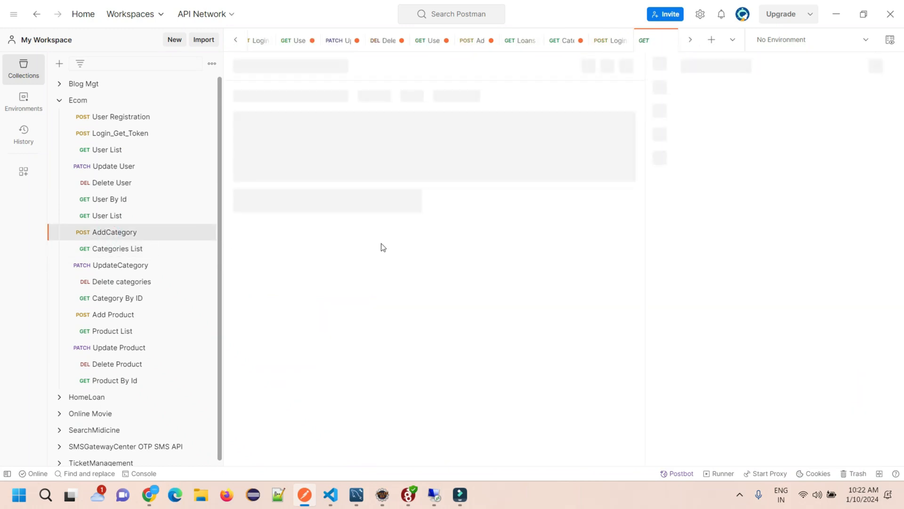
pyautogui.click(112, 232)
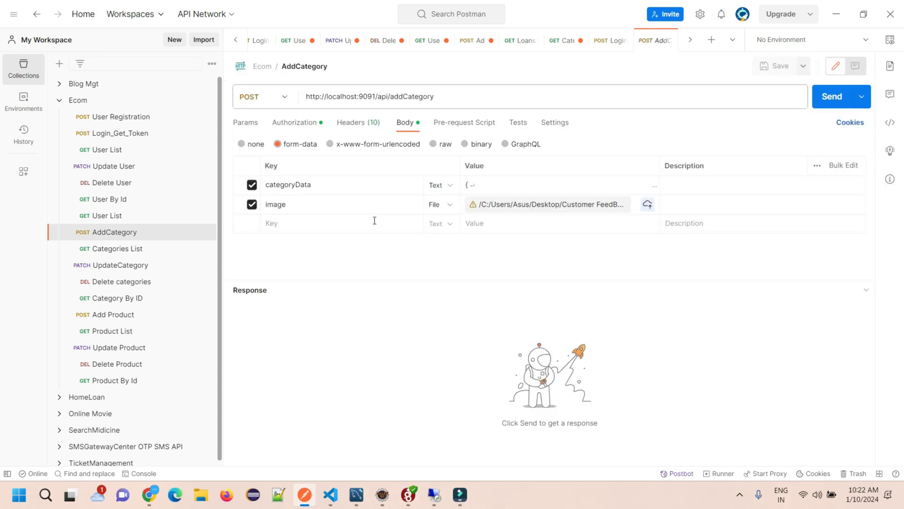
pyautogui.moveTo(297, 125)
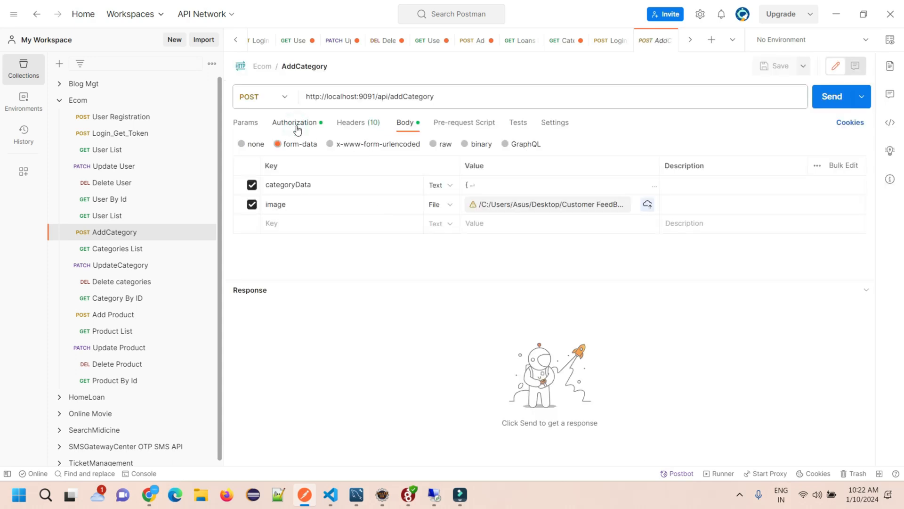
# Step: Review AddCategory's bearer-token authorization and its form-data body with categoryData and image
pyautogui.click(295, 123)
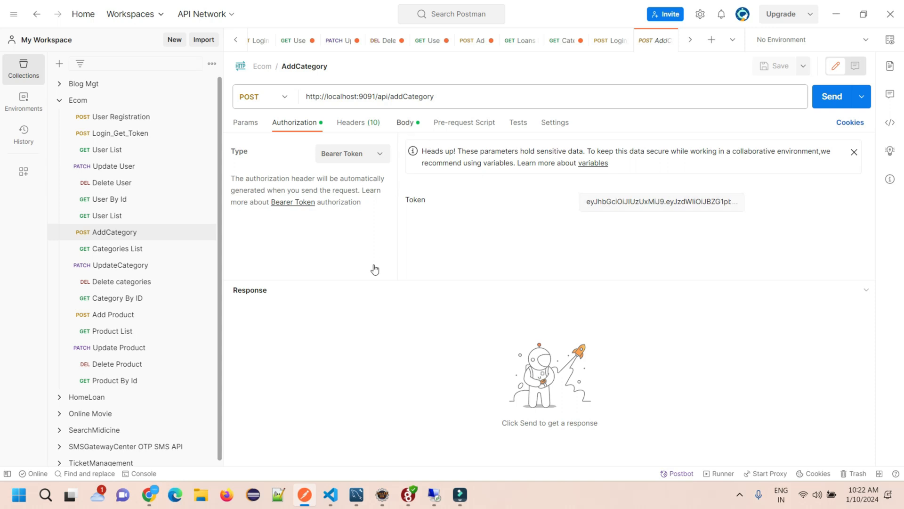
pyautogui.click(405, 121)
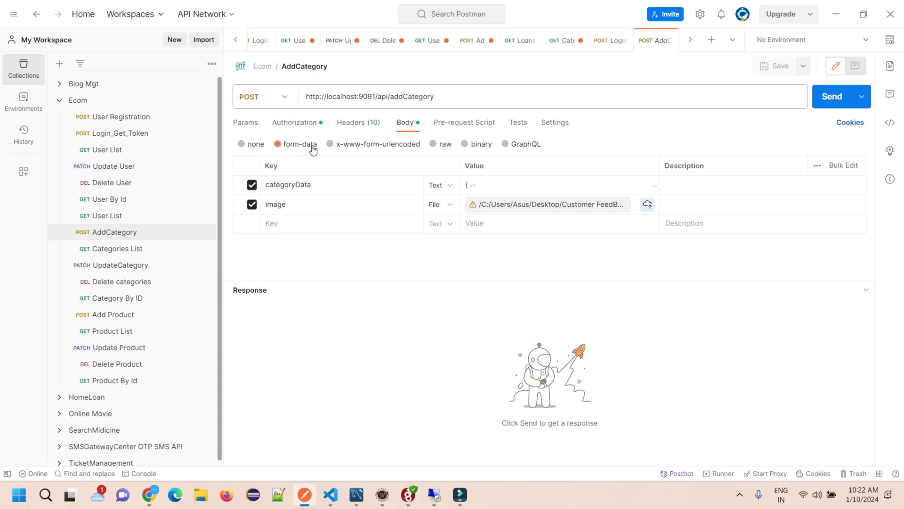
pyautogui.moveTo(291, 153)
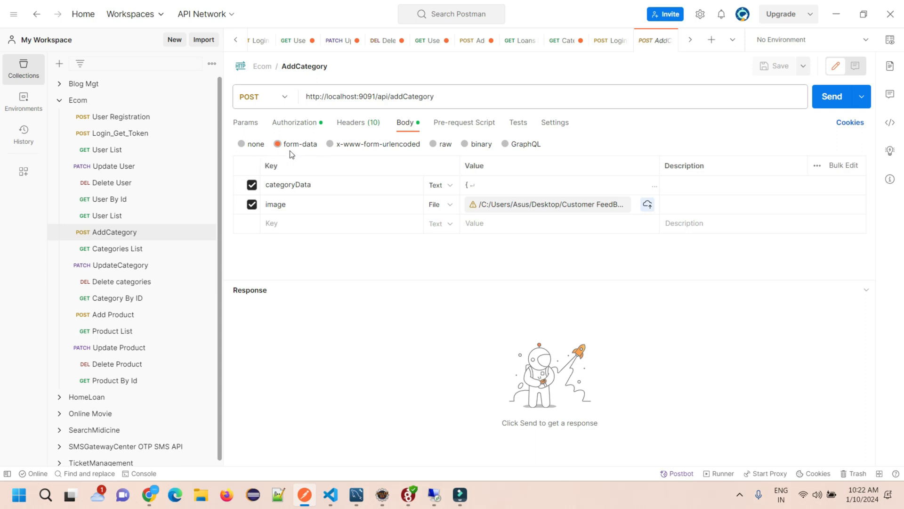
pyautogui.moveTo(286, 219)
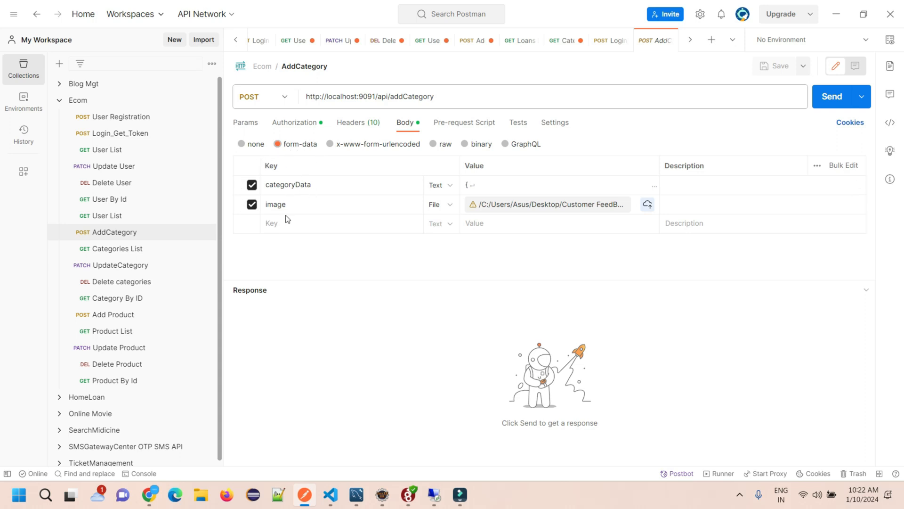
pyautogui.moveTo(839, 14)
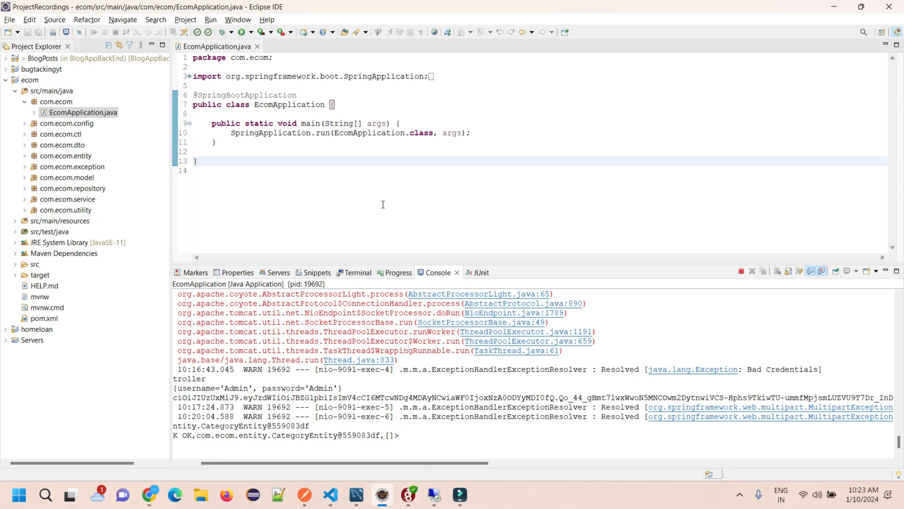
pyautogui.moveTo(733, 499)
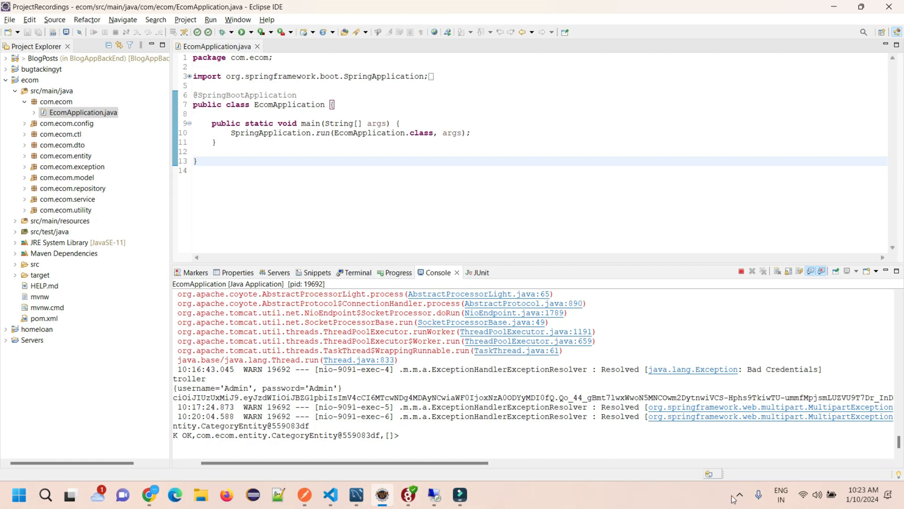